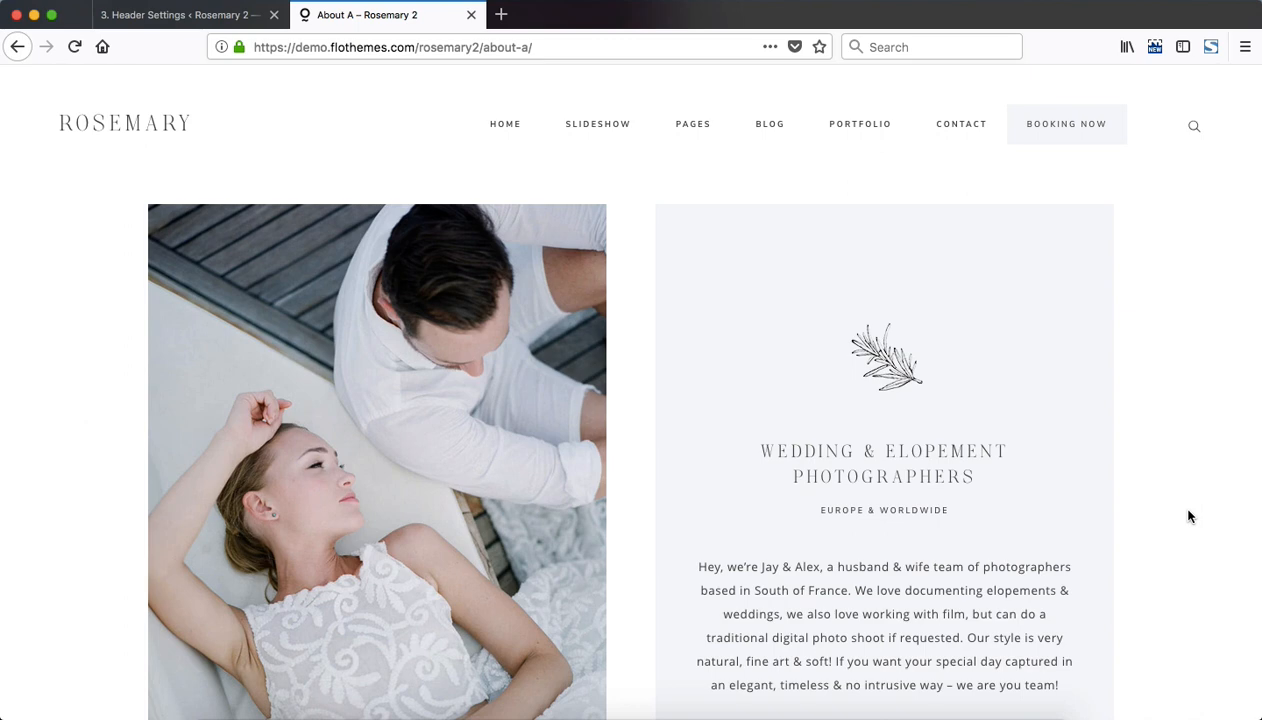
# Return from the live About page to the admin Header settings listing desktop header Types A, B and C
pyautogui.click(180, 16)
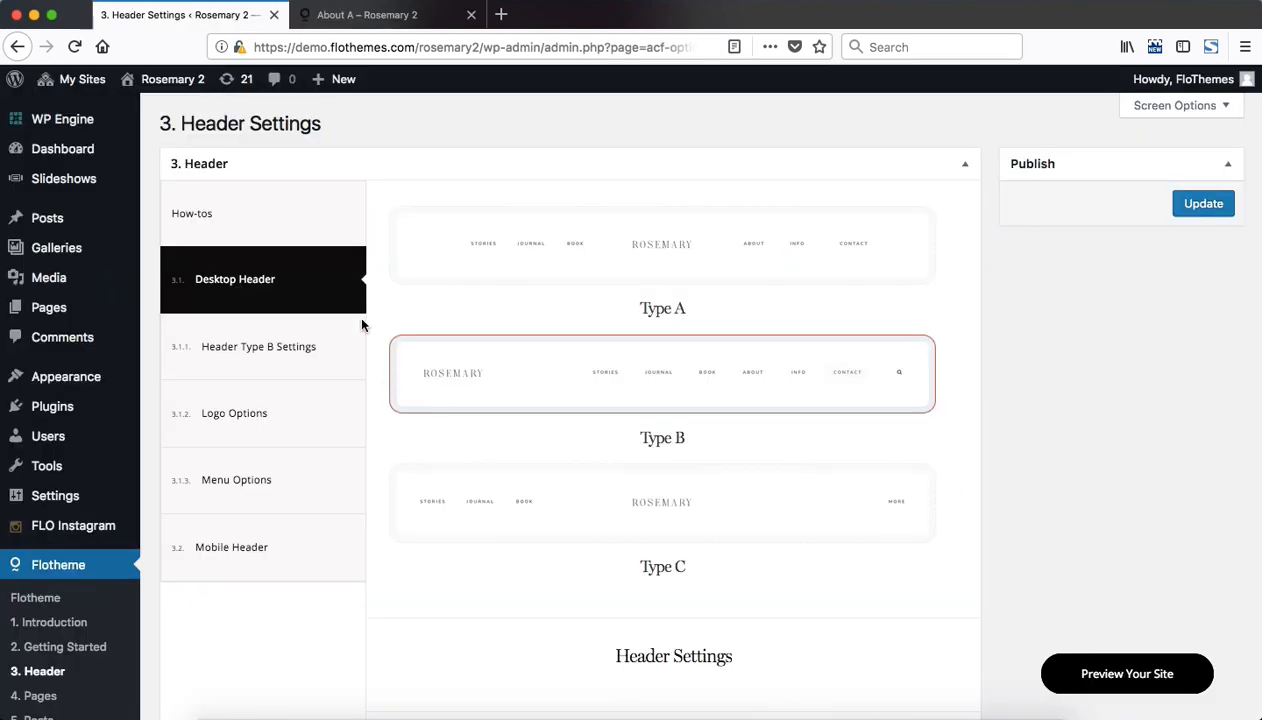
pyautogui.moveTo(230, 218)
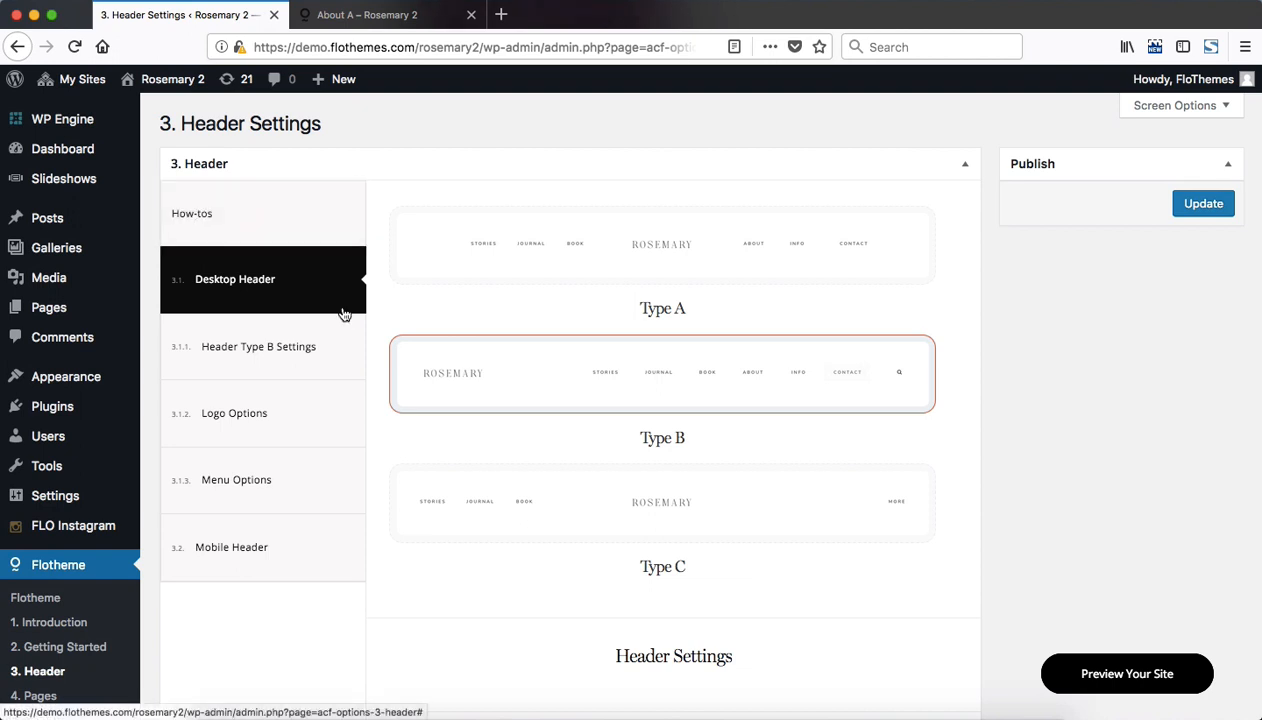
pyautogui.moveTo(234, 296)
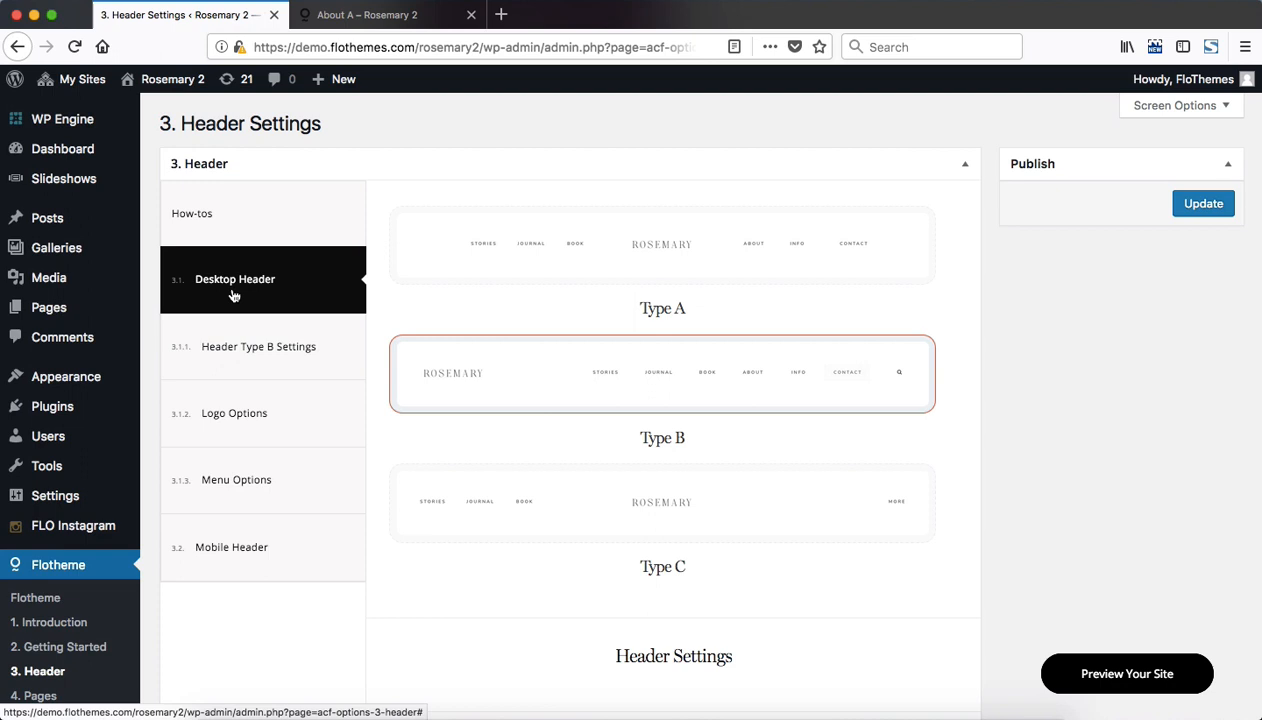
pyautogui.scroll(-3)
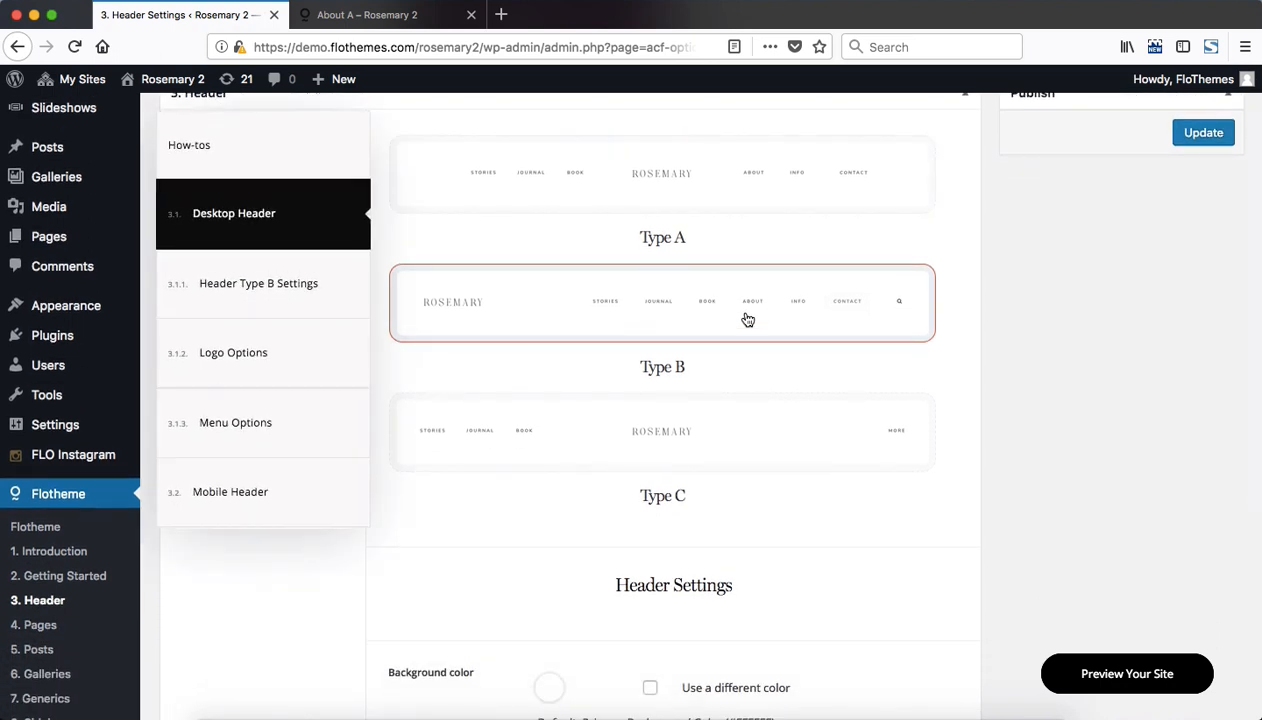
pyautogui.moveTo(1080, 348)
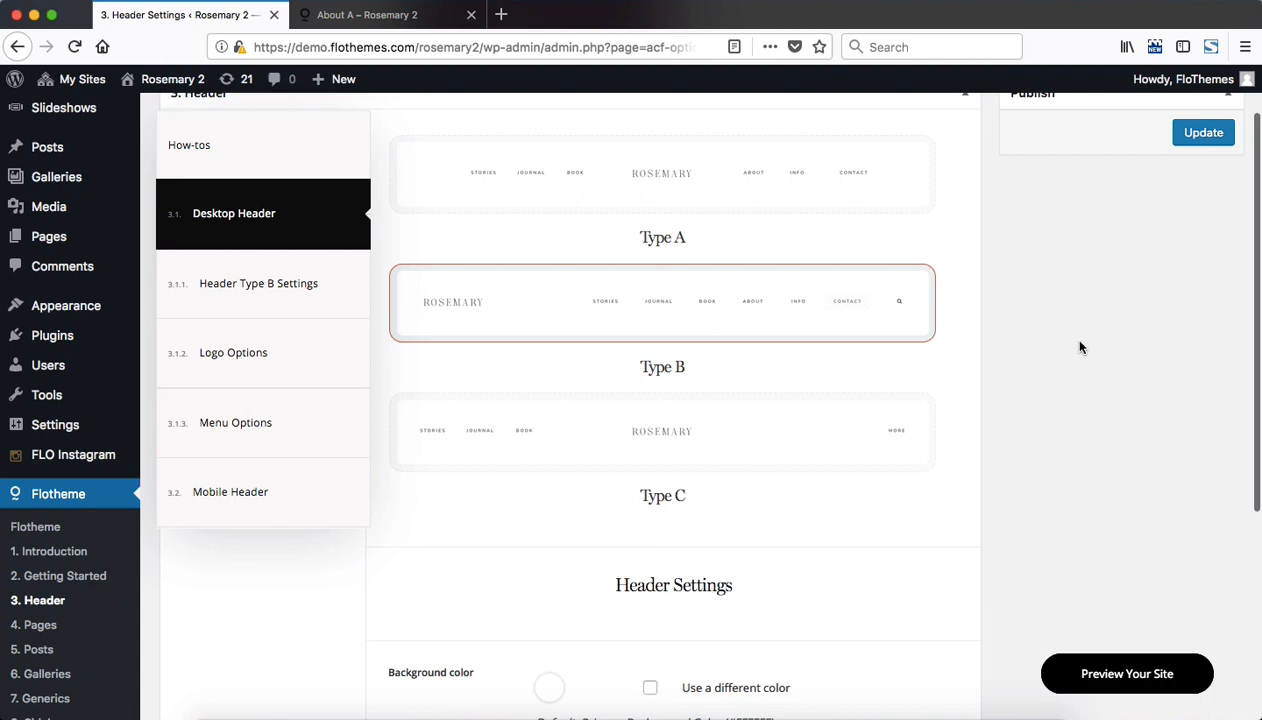
# Review the header Background color, Elements Color and Sticky Menu fields against the live site
pyautogui.scroll(-3)
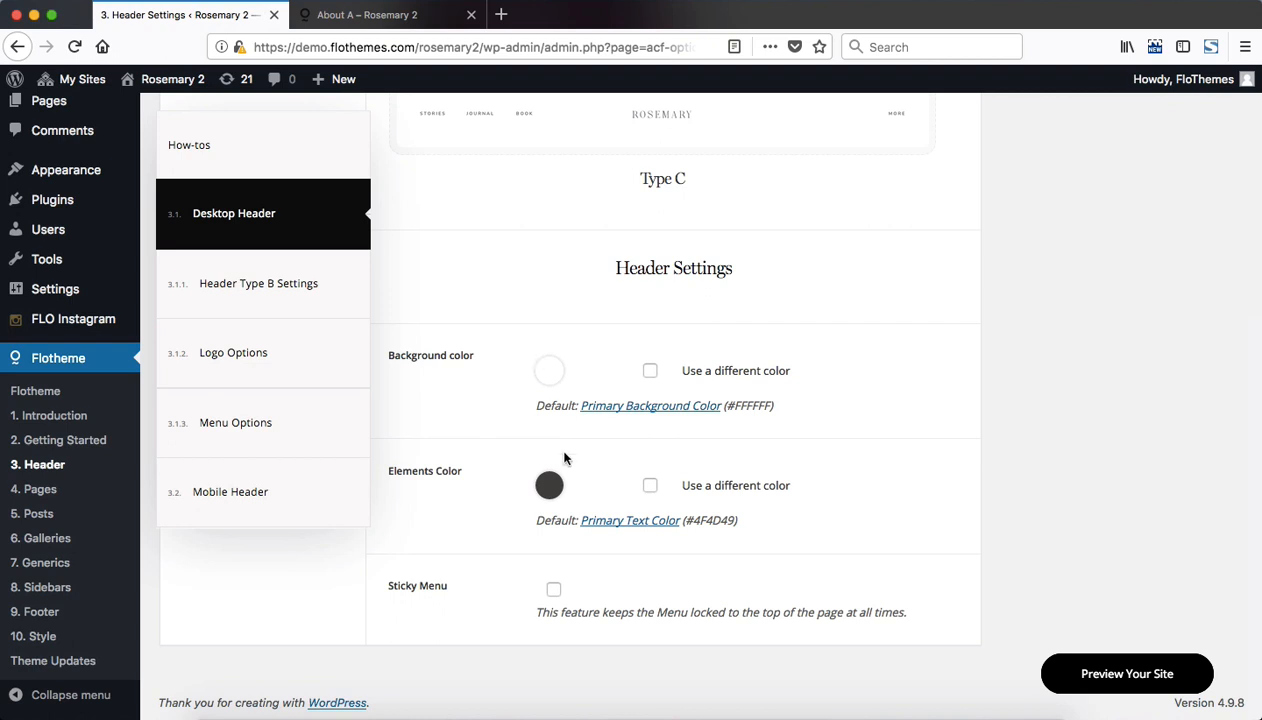
pyautogui.moveTo(448, 480)
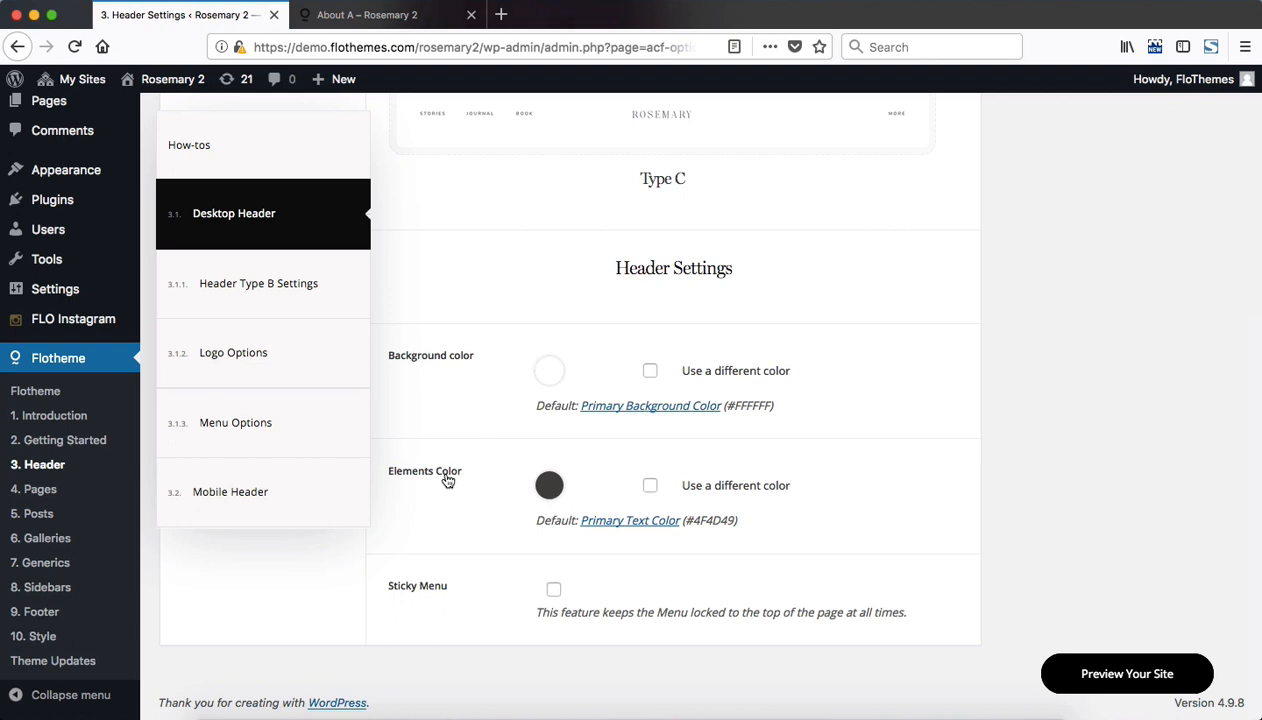
pyautogui.click(370, 16)
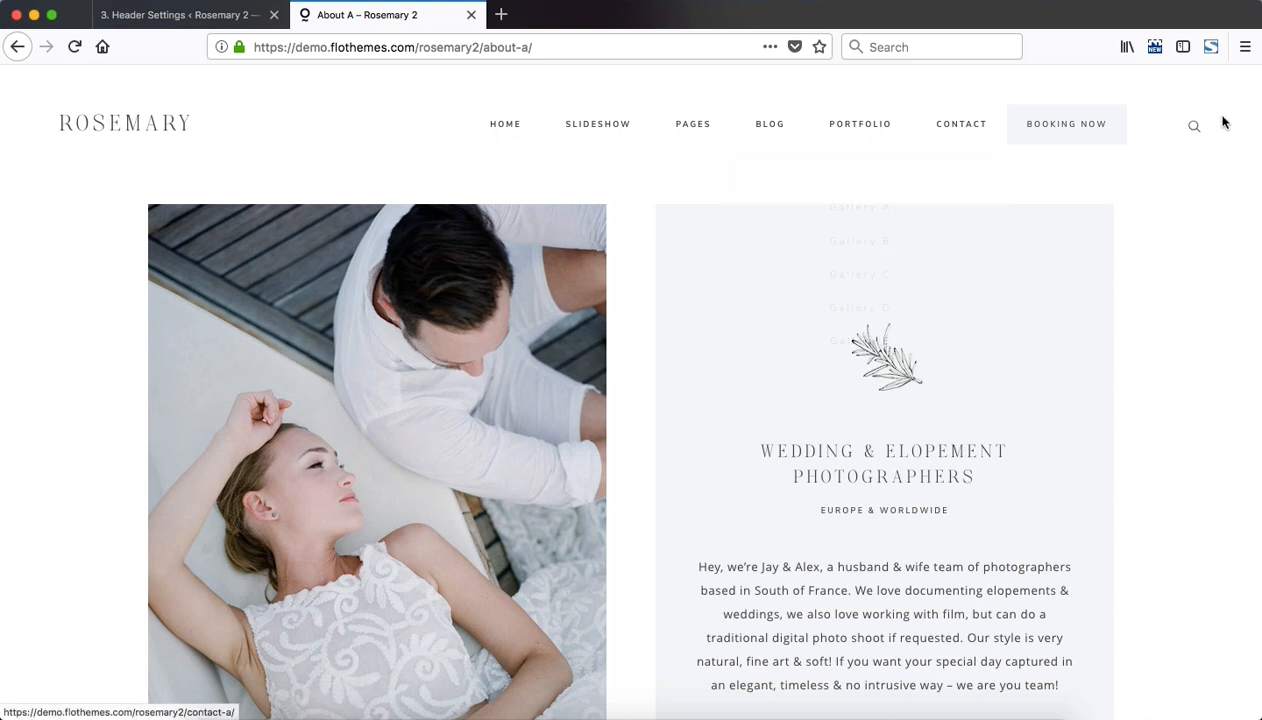
pyautogui.moveTo(588, 216)
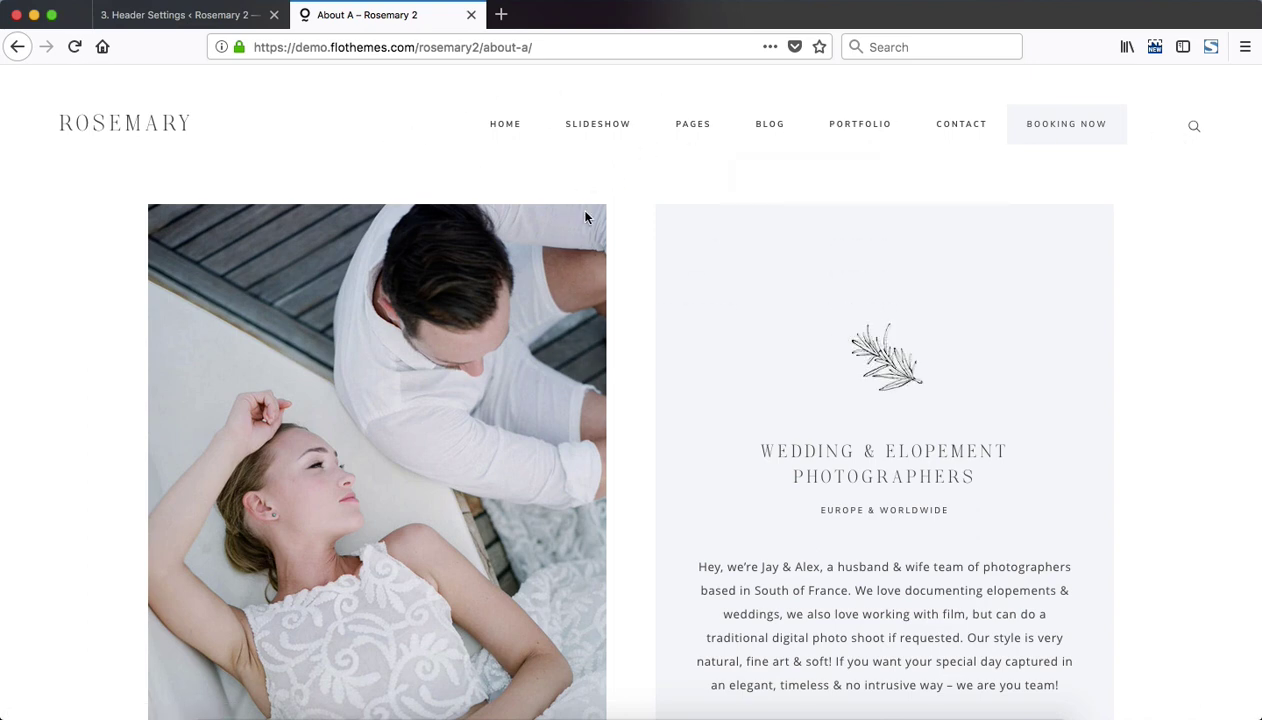
pyautogui.click(180, 16)
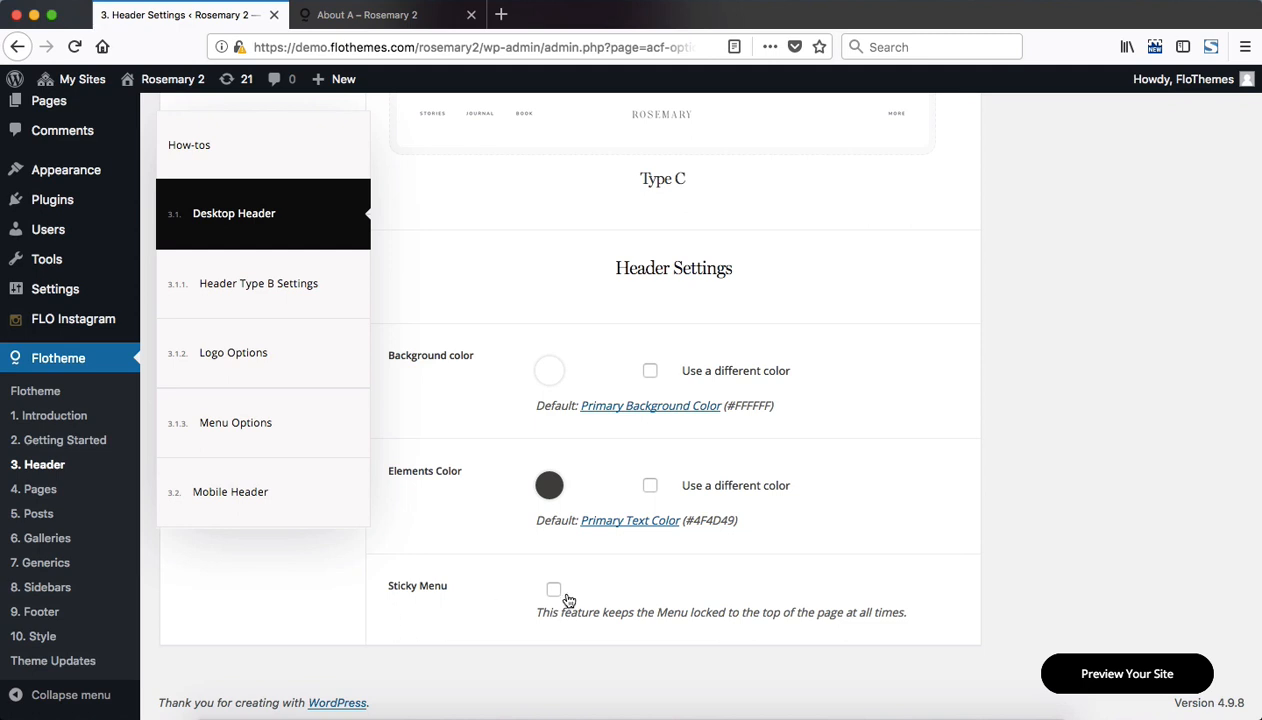
pyautogui.moveTo(568, 600)
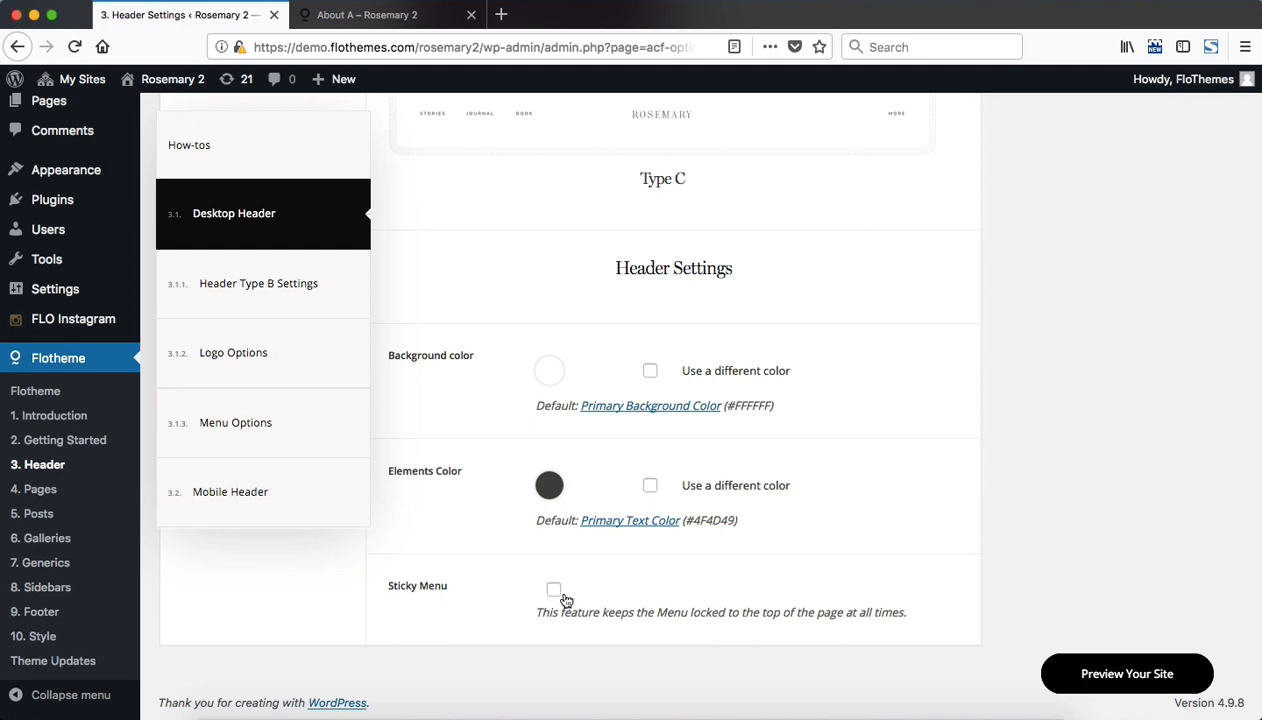
# View the live About page scrolled down past the services row to Facts About Us
pyautogui.click(378, 14)
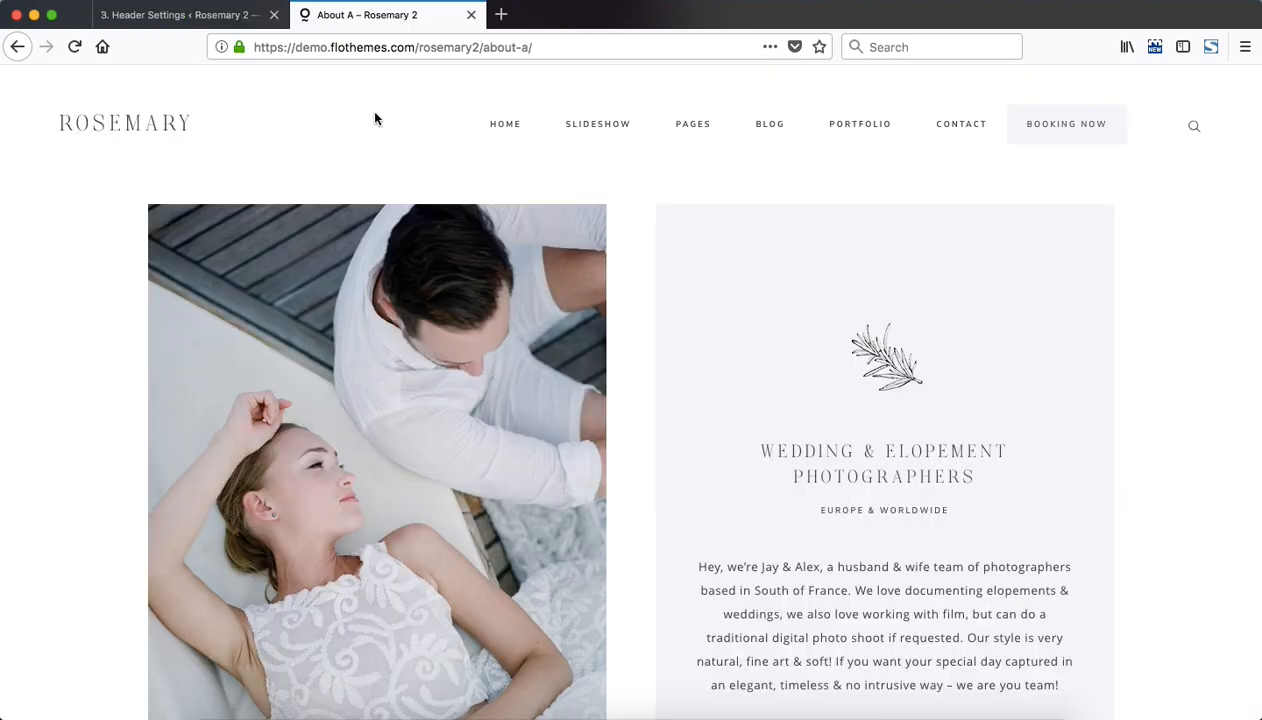
pyautogui.scroll(-3)
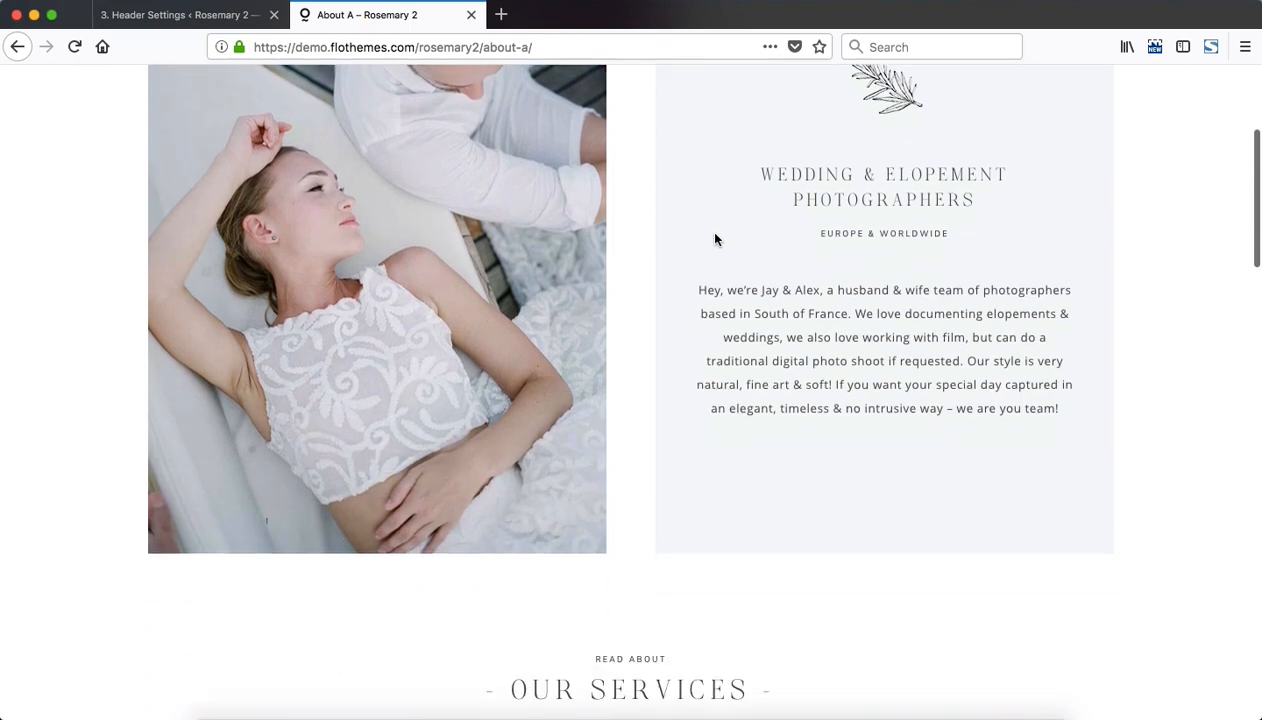
pyautogui.scroll(-3)
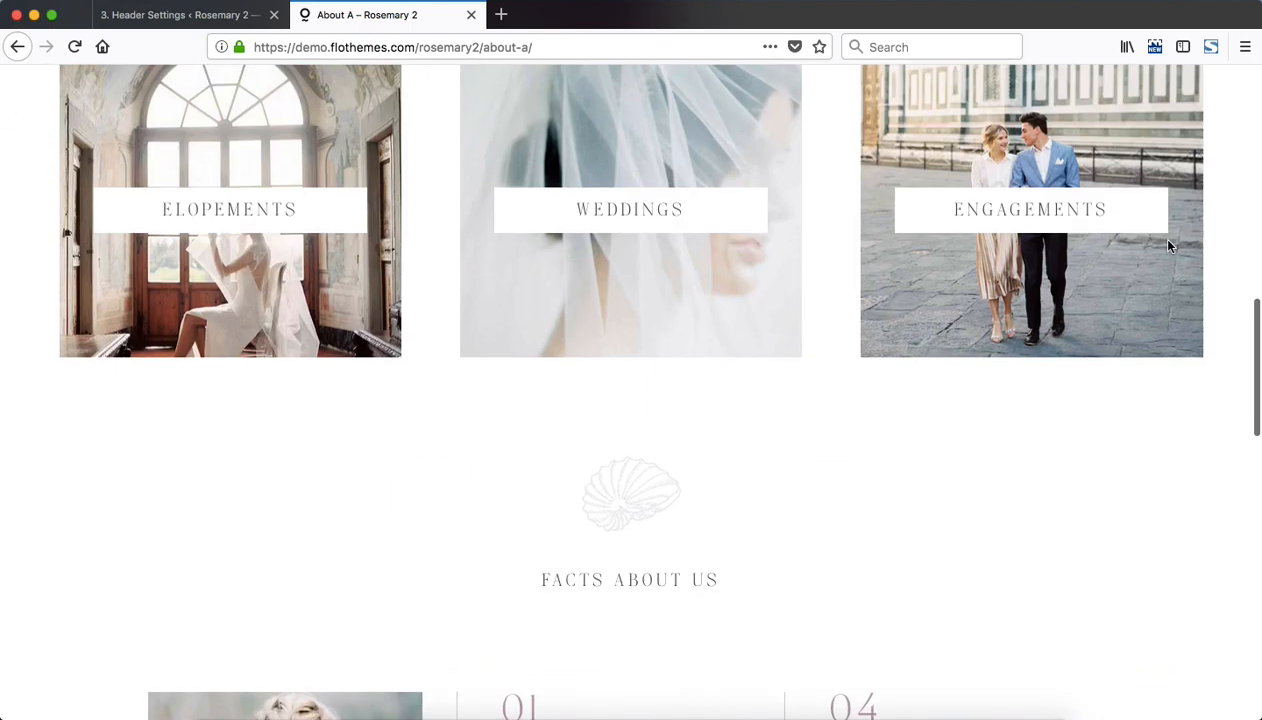
# Return to the admin header settings to try the Type C desktop header and its popup options
pyautogui.click(180, 16)
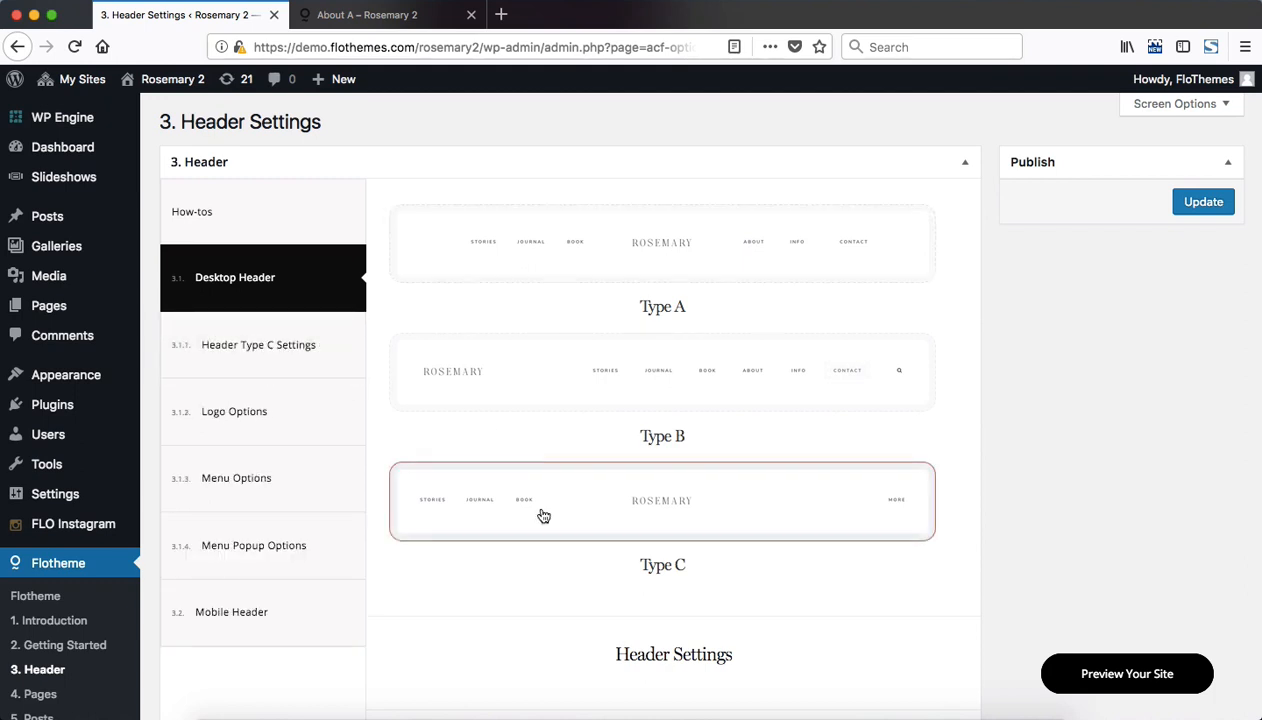
pyautogui.moveTo(262, 358)
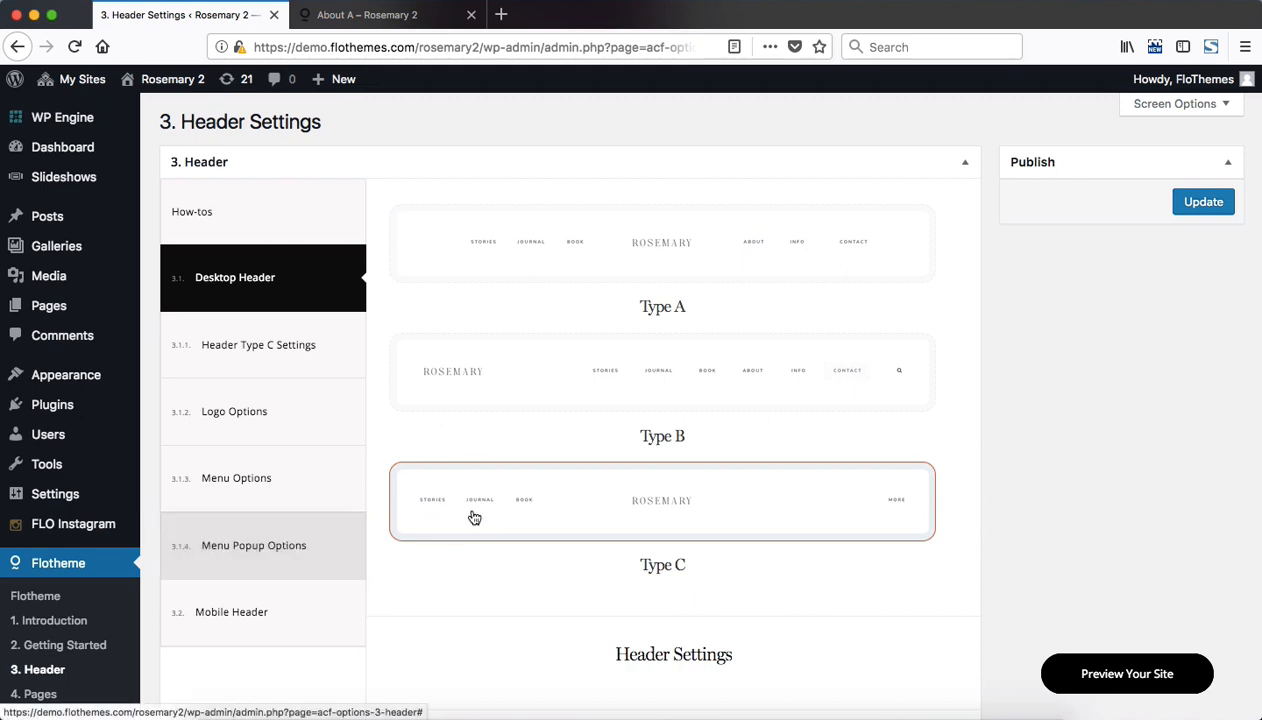
pyautogui.moveTo(726, 492)
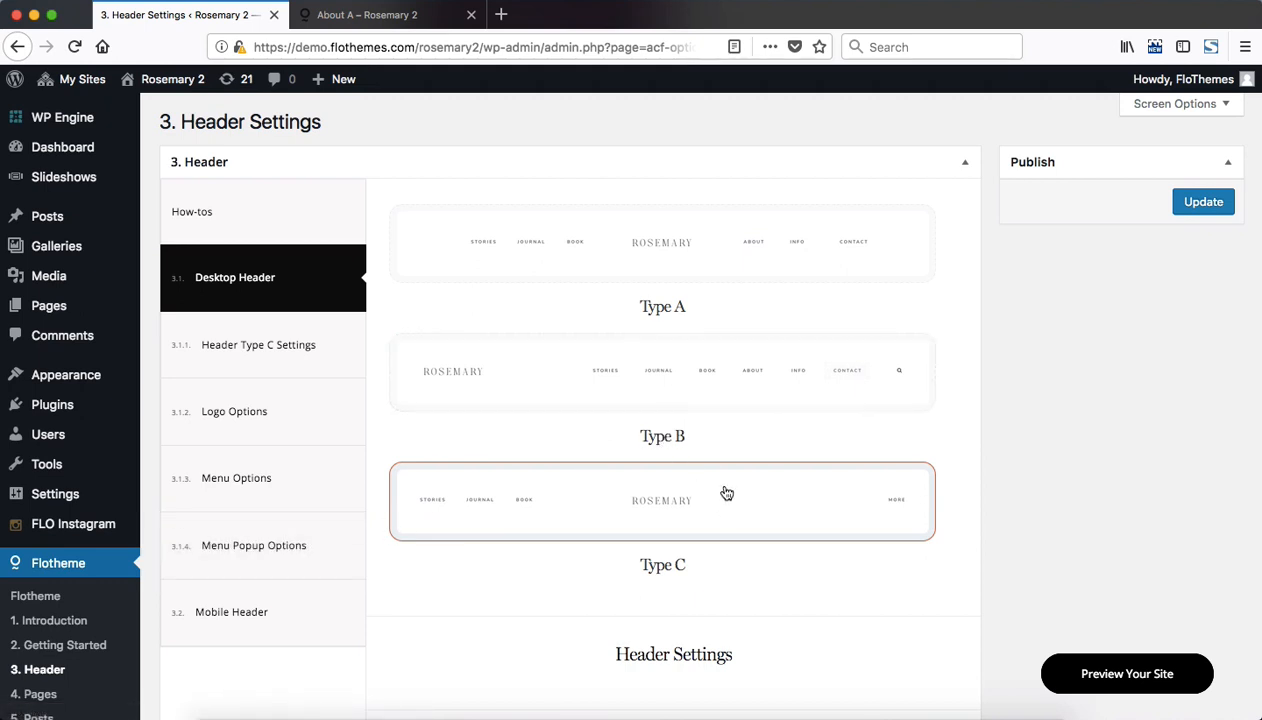
pyautogui.moveTo(700, 604)
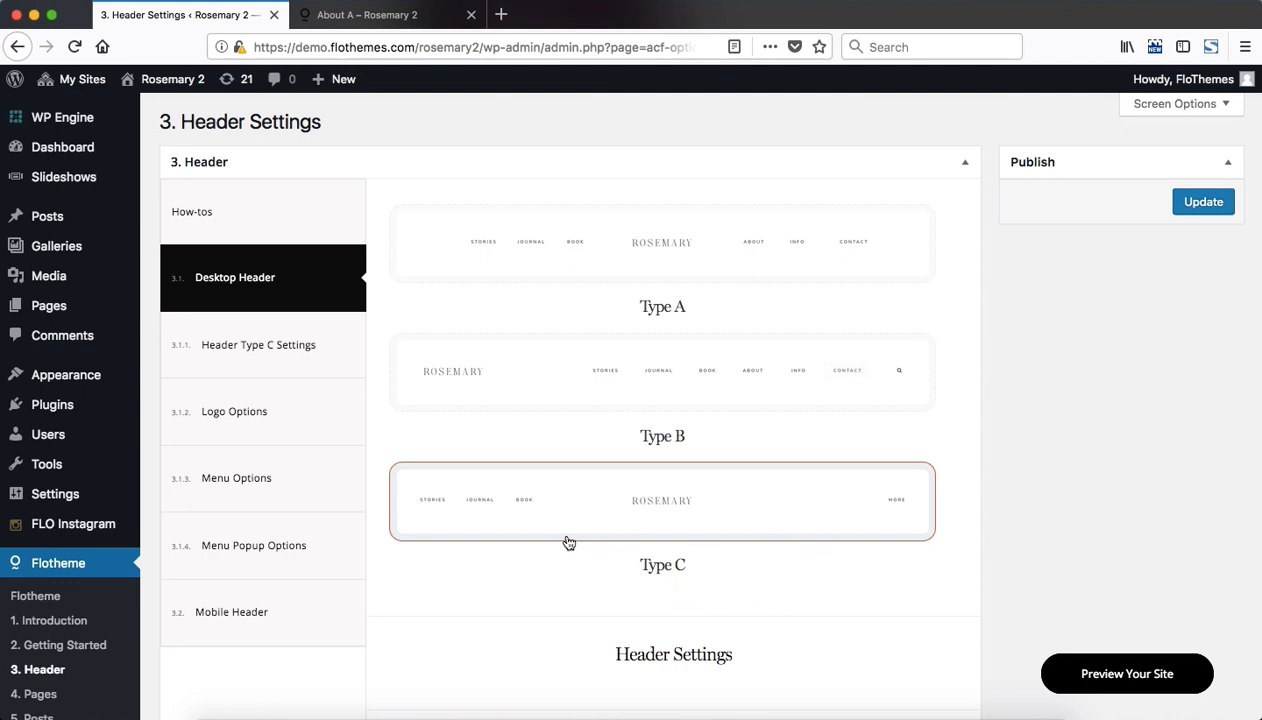
pyautogui.moveTo(1210, 106)
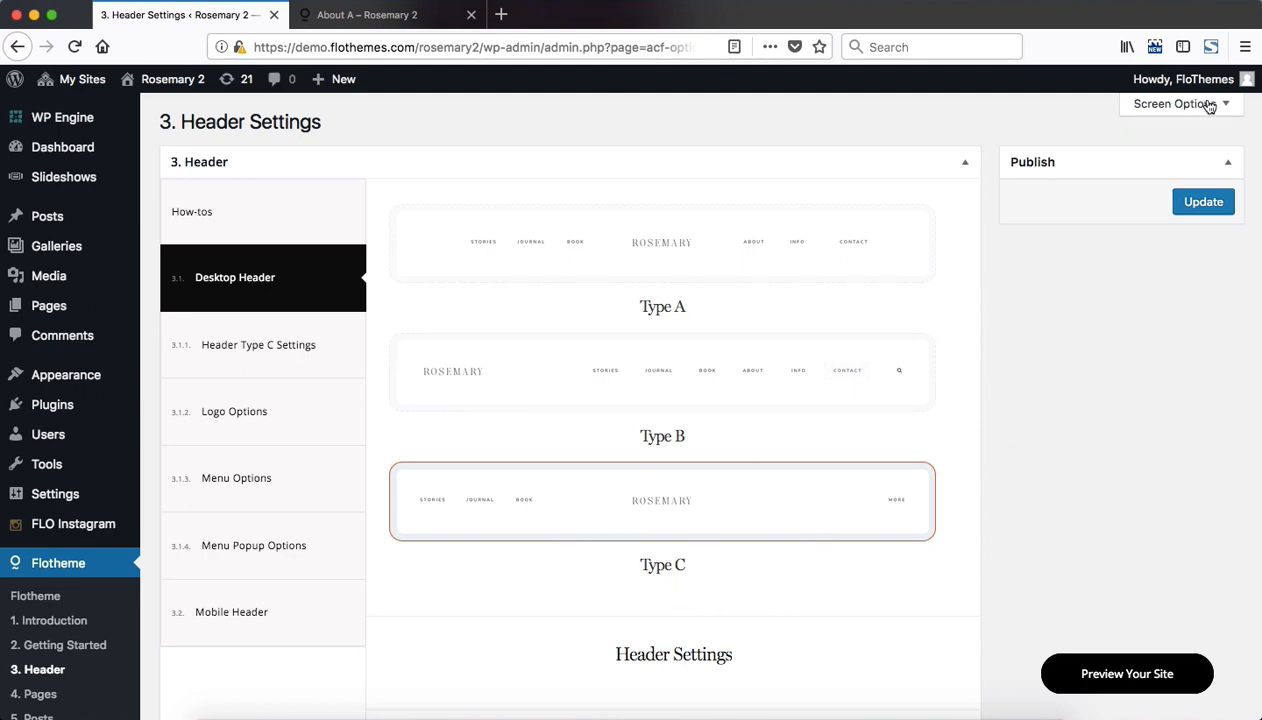
pyautogui.moveTo(478, 476)
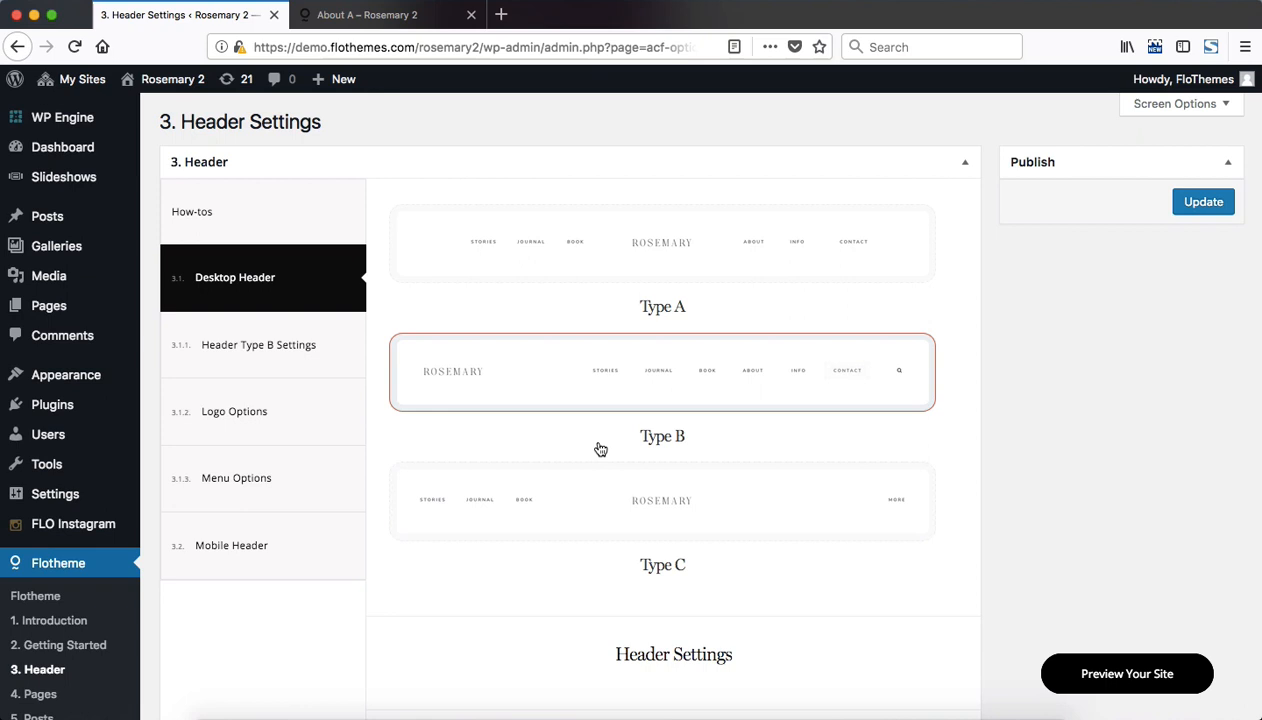
# Show the Header Type B settings down to the Display Search and Custom Menu Button fields
pyautogui.click(258, 344)
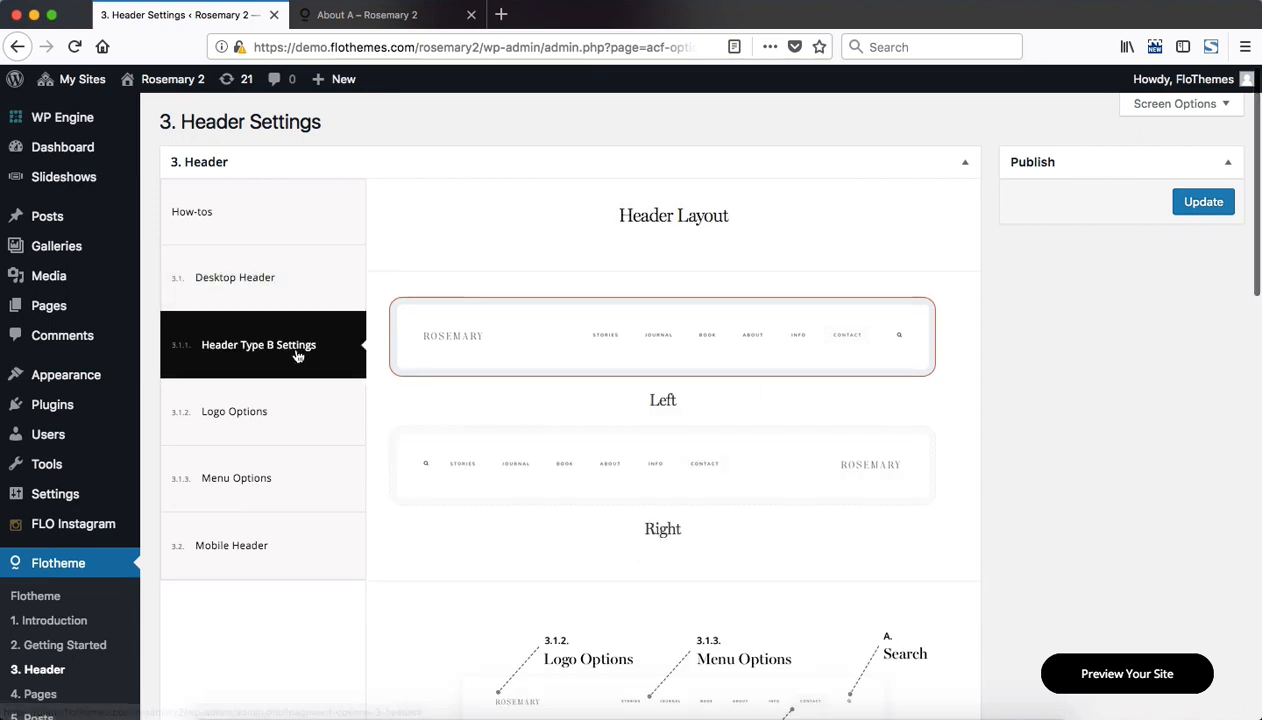
pyautogui.moveTo(480, 296)
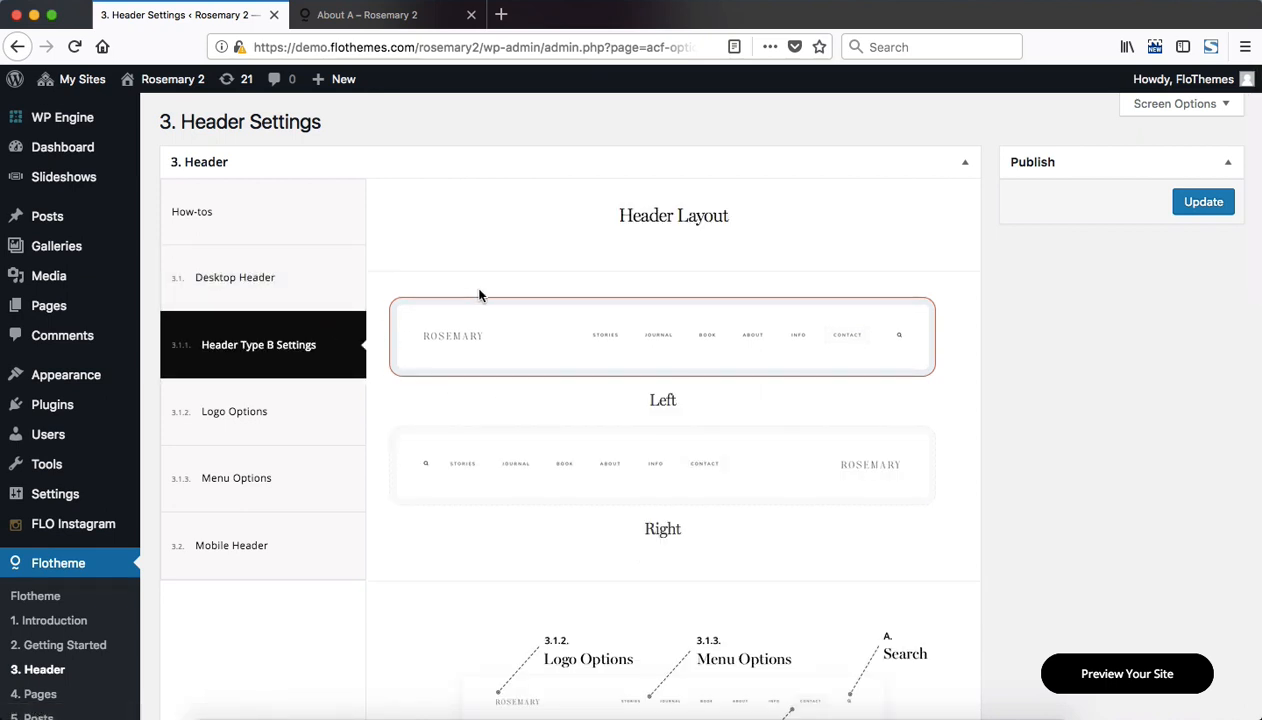
pyautogui.scroll(-3)
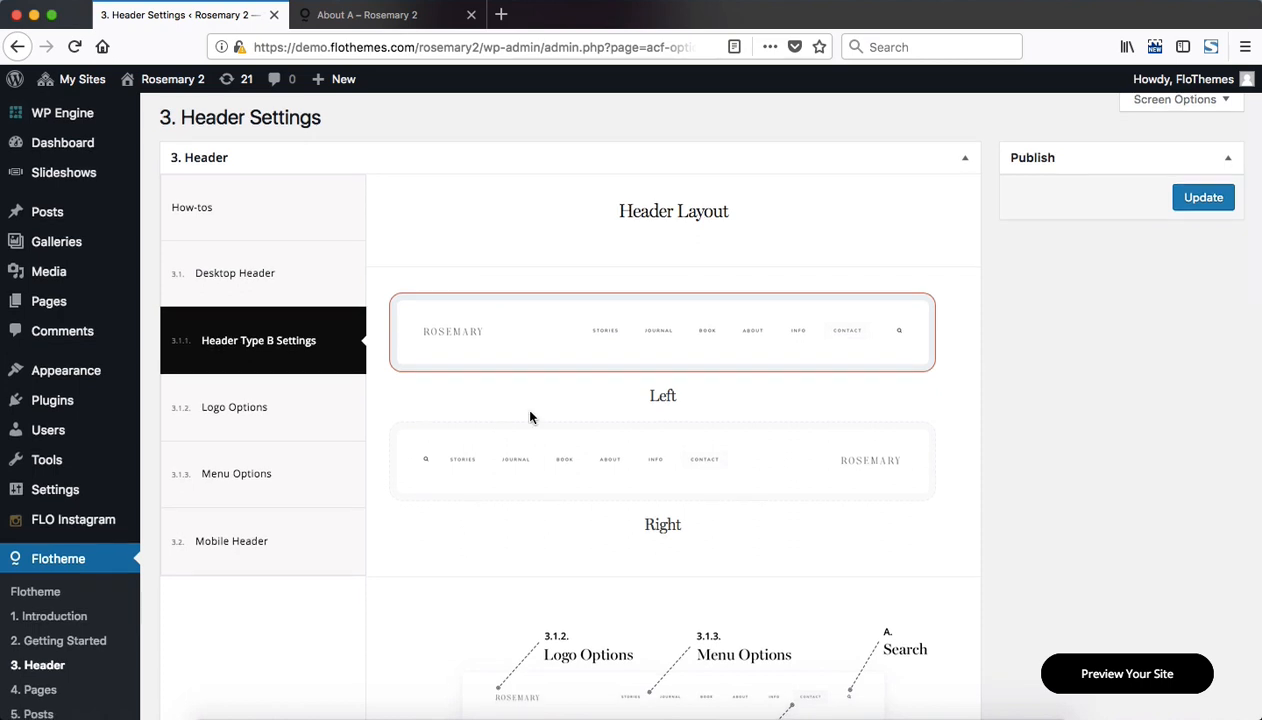
pyautogui.moveTo(812, 462)
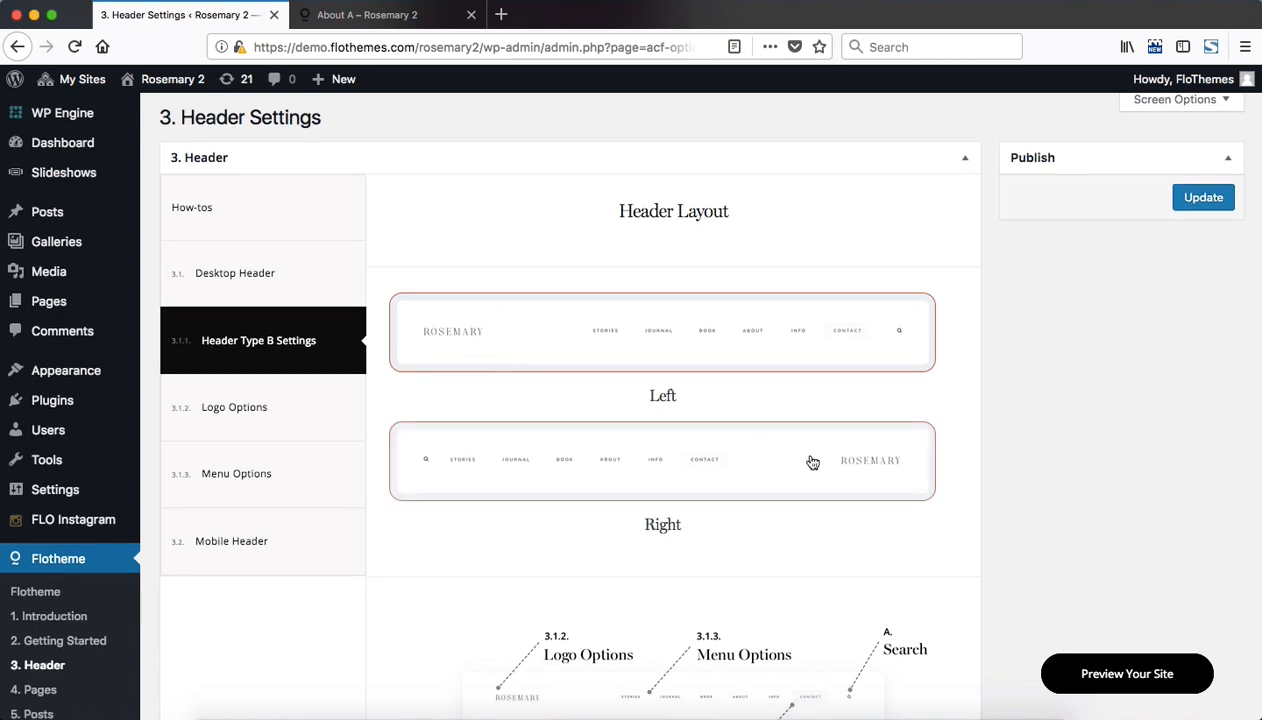
pyautogui.scroll(-3)
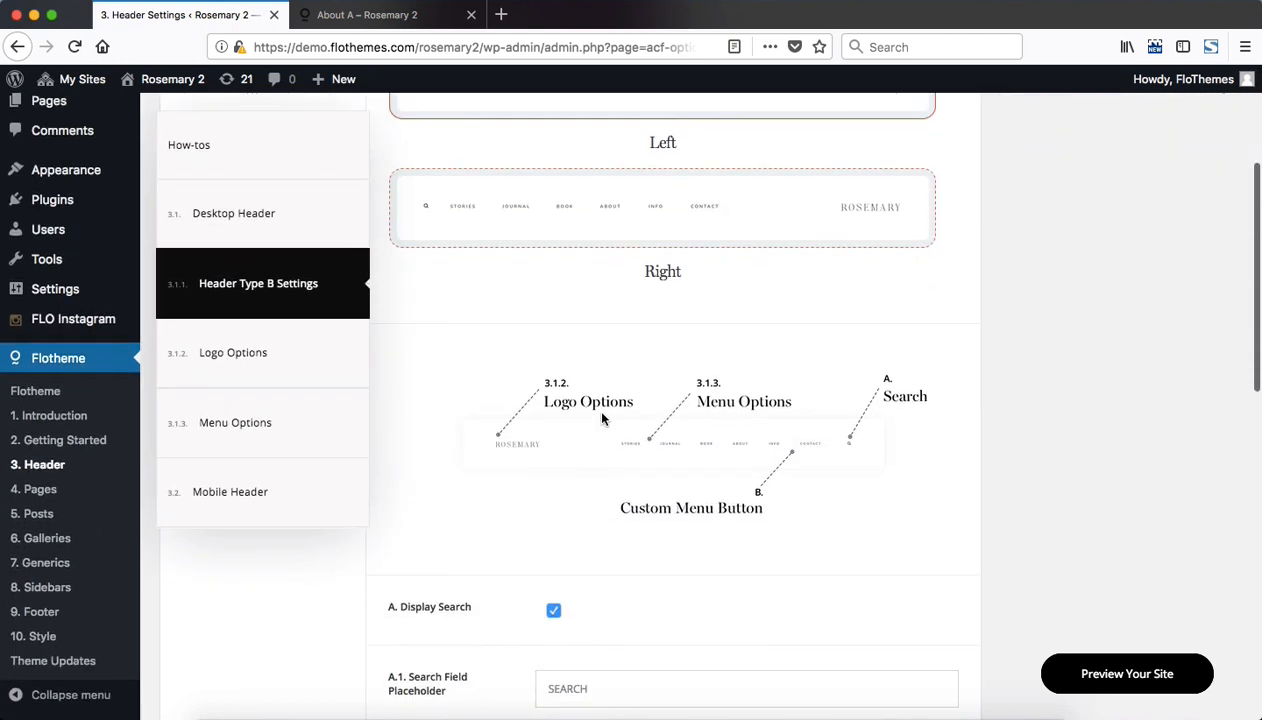
pyautogui.scroll(-3)
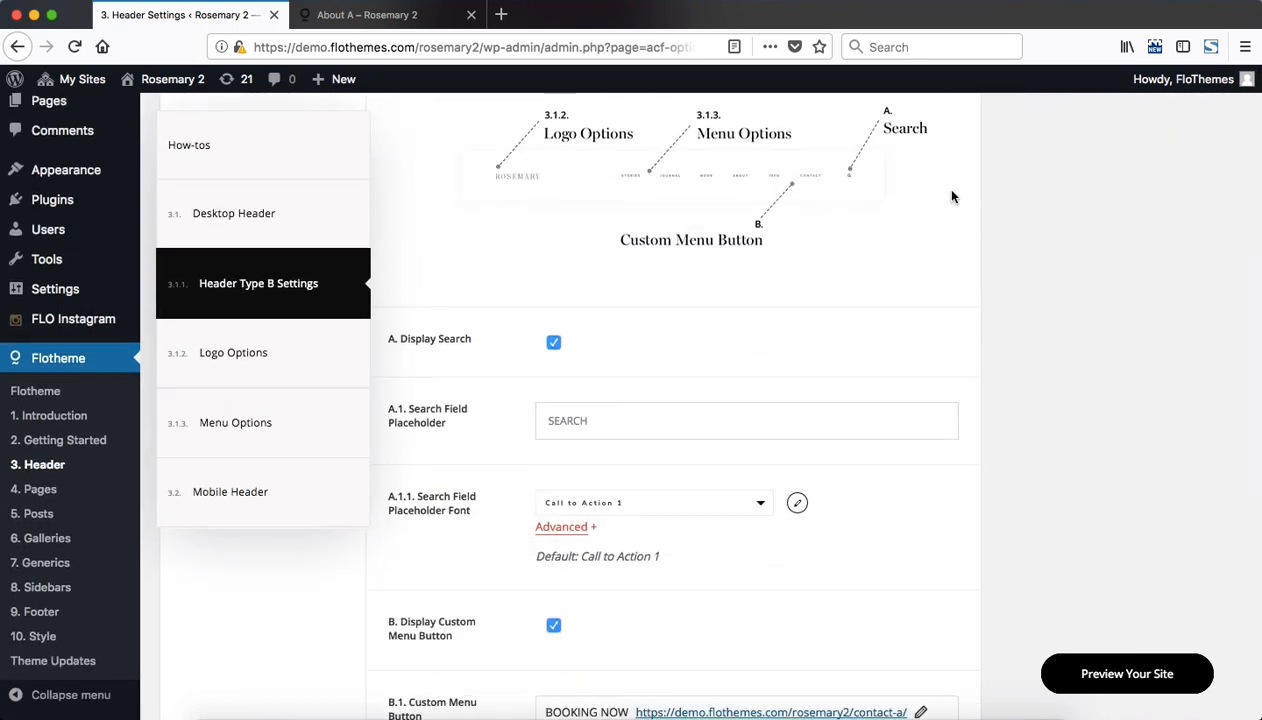
pyautogui.moveTo(794, 216)
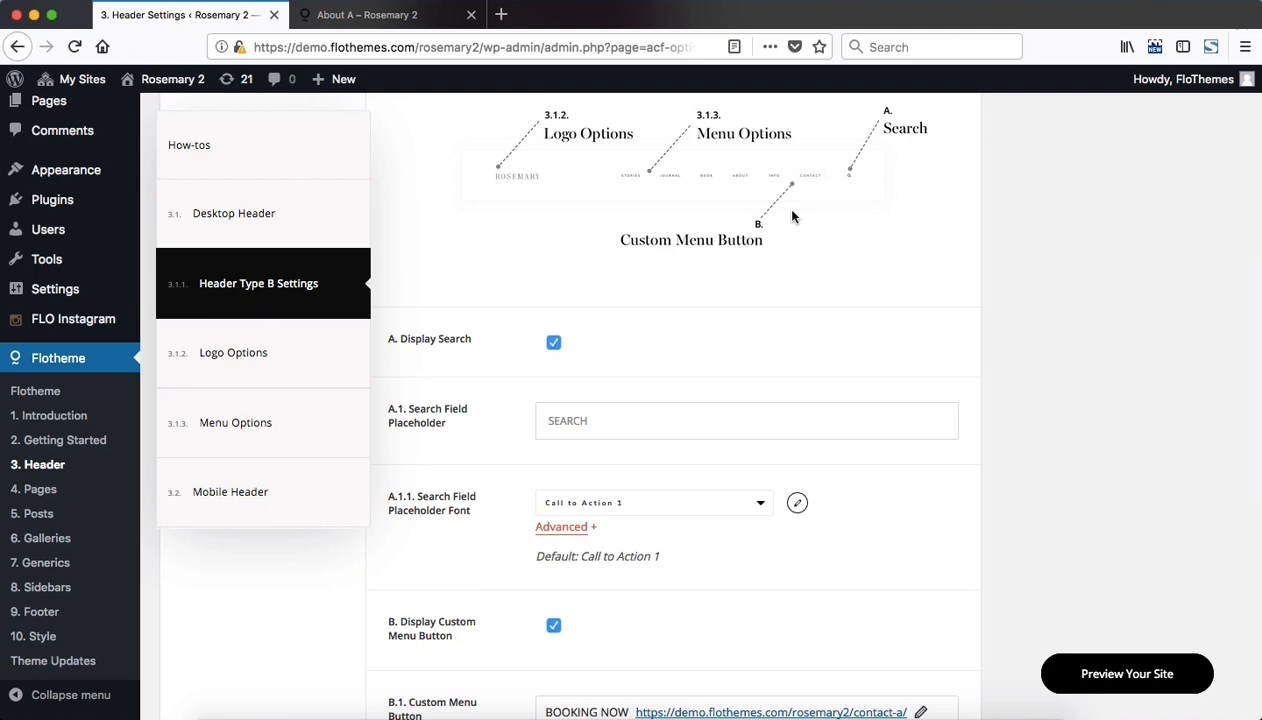
pyautogui.moveTo(732, 136)
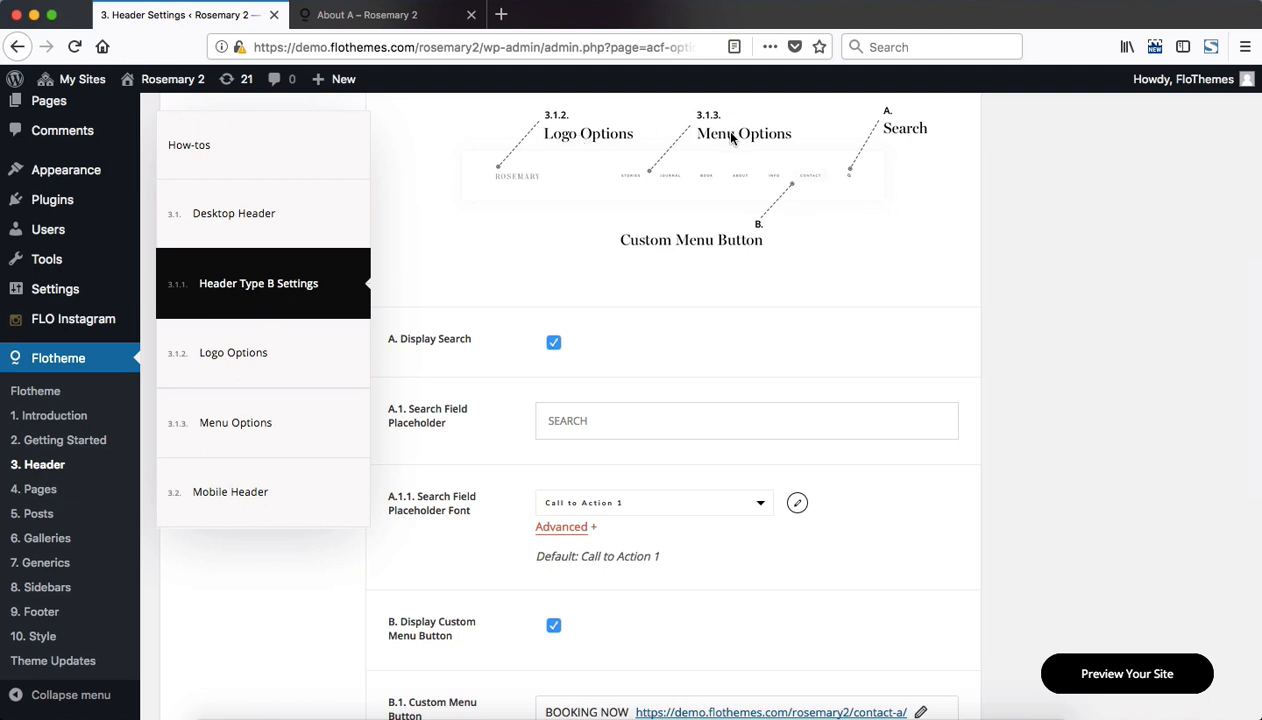
pyautogui.moveTo(652, 262)
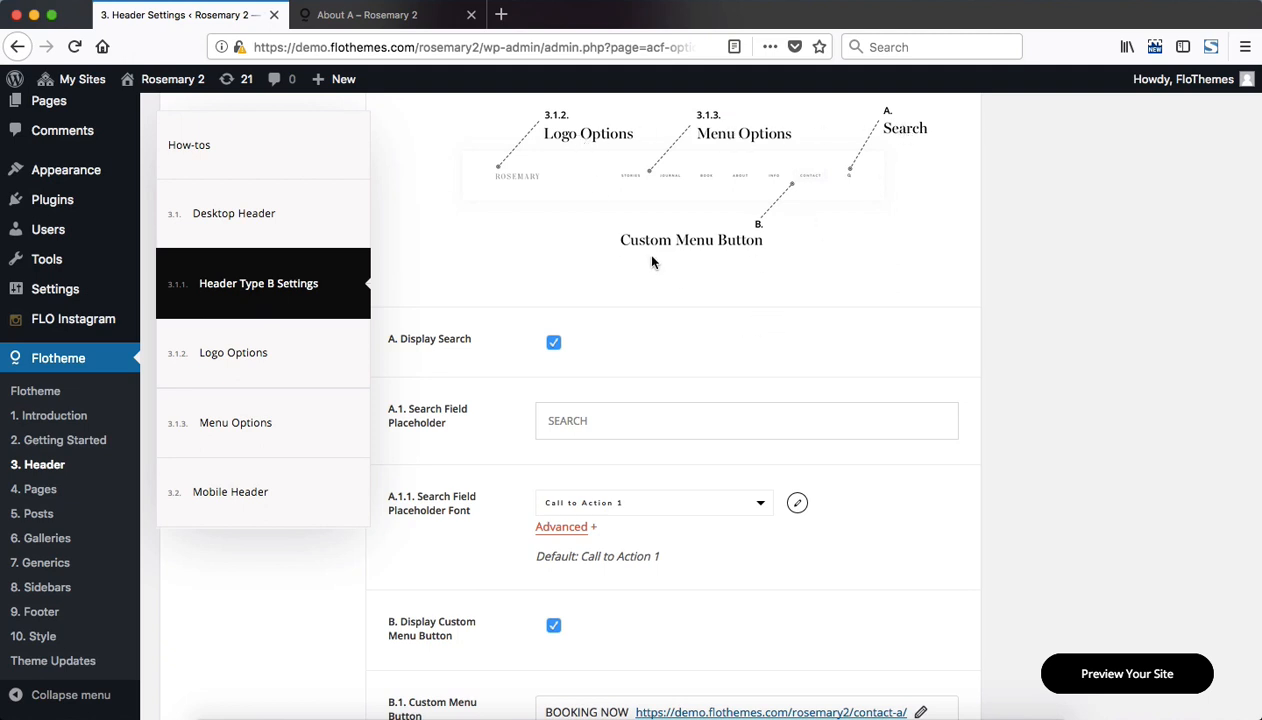
pyautogui.scroll(-3)
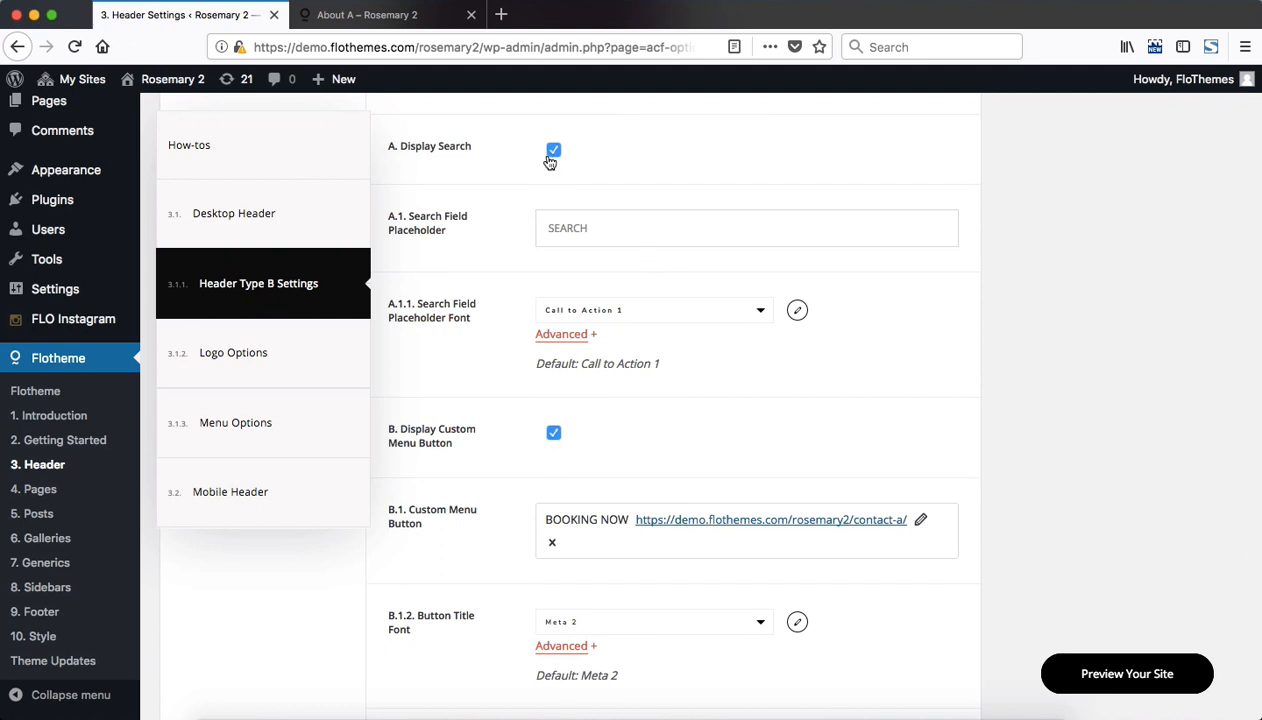
pyautogui.click(622, 228)
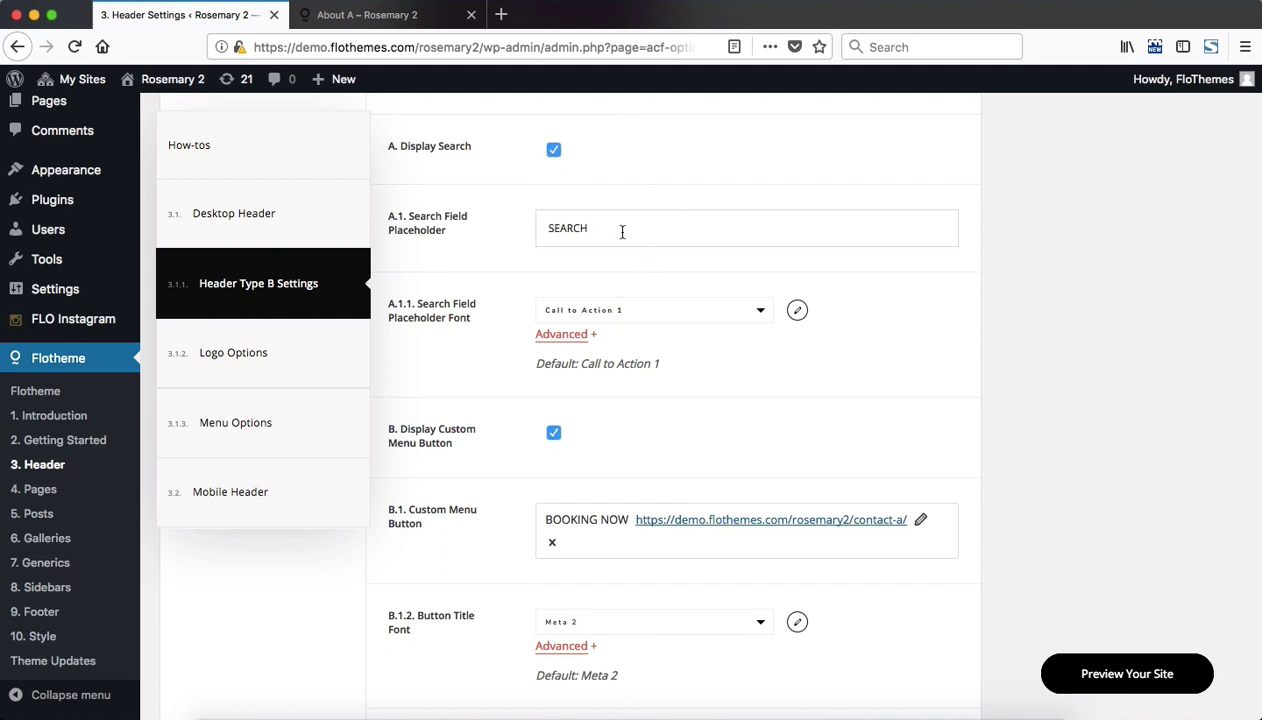
pyautogui.doubleClick(568, 228)
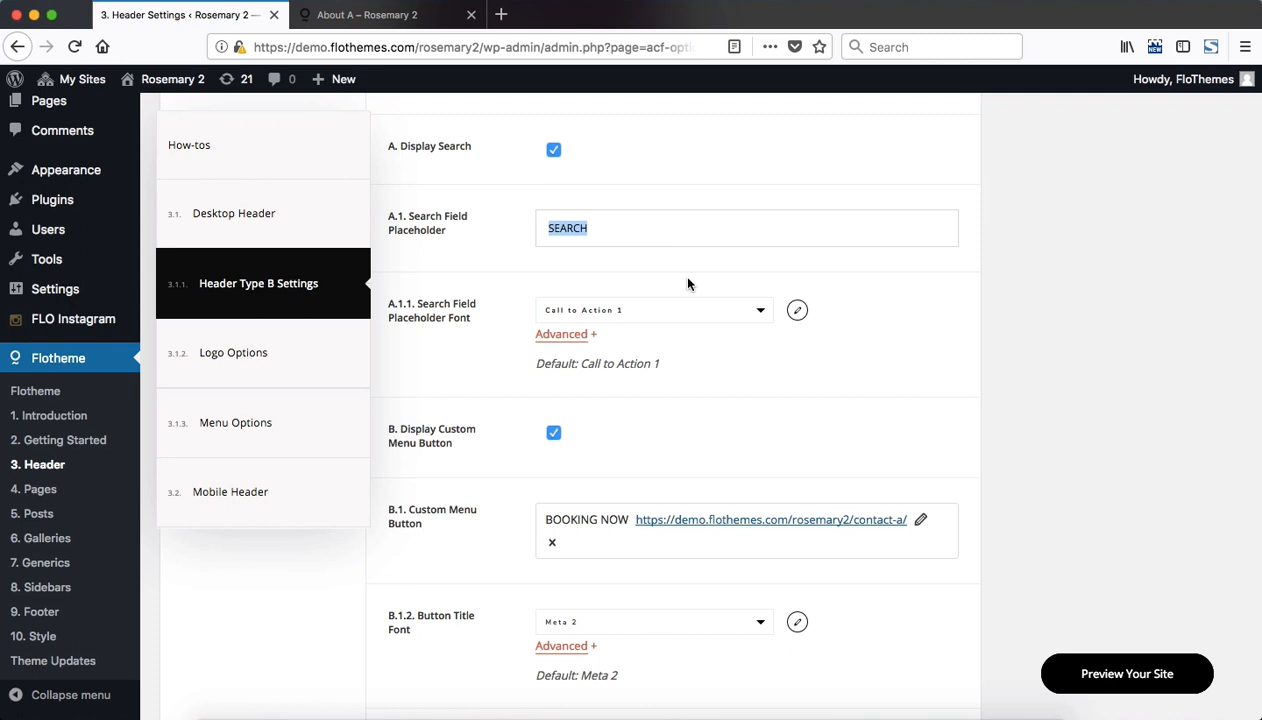
pyautogui.scroll(-3)
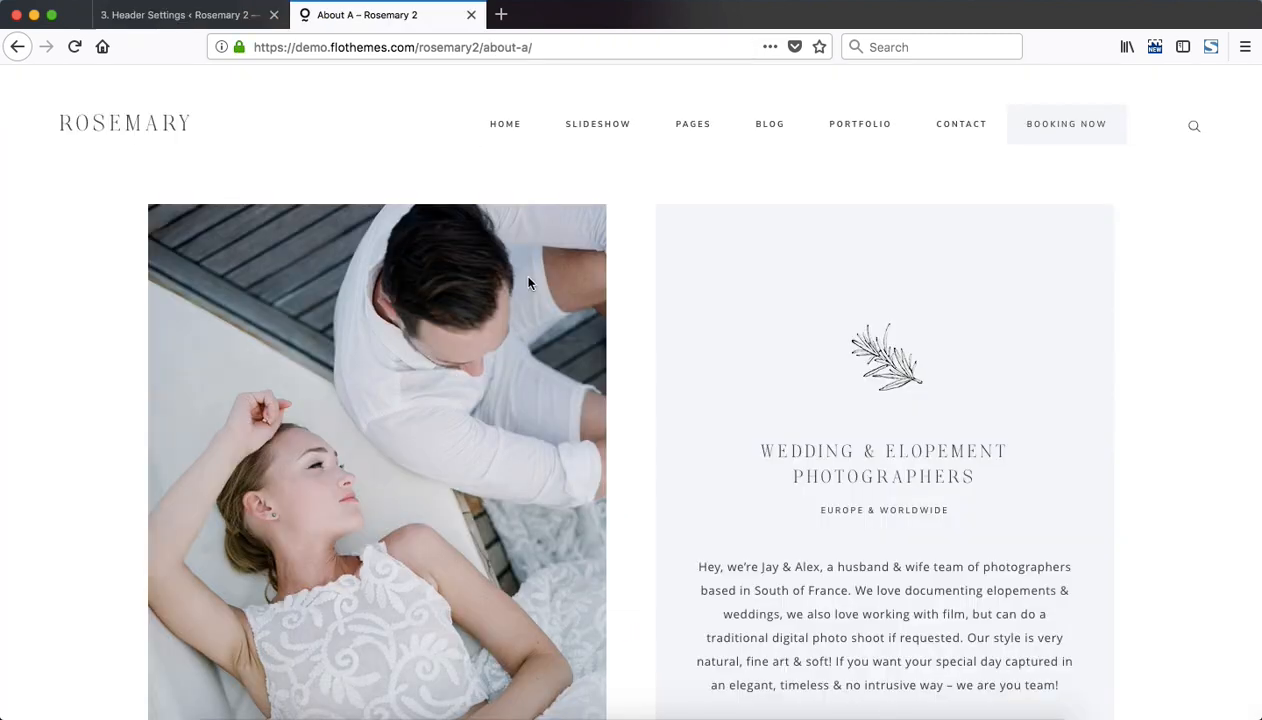
pyautogui.moveTo(1054, 140)
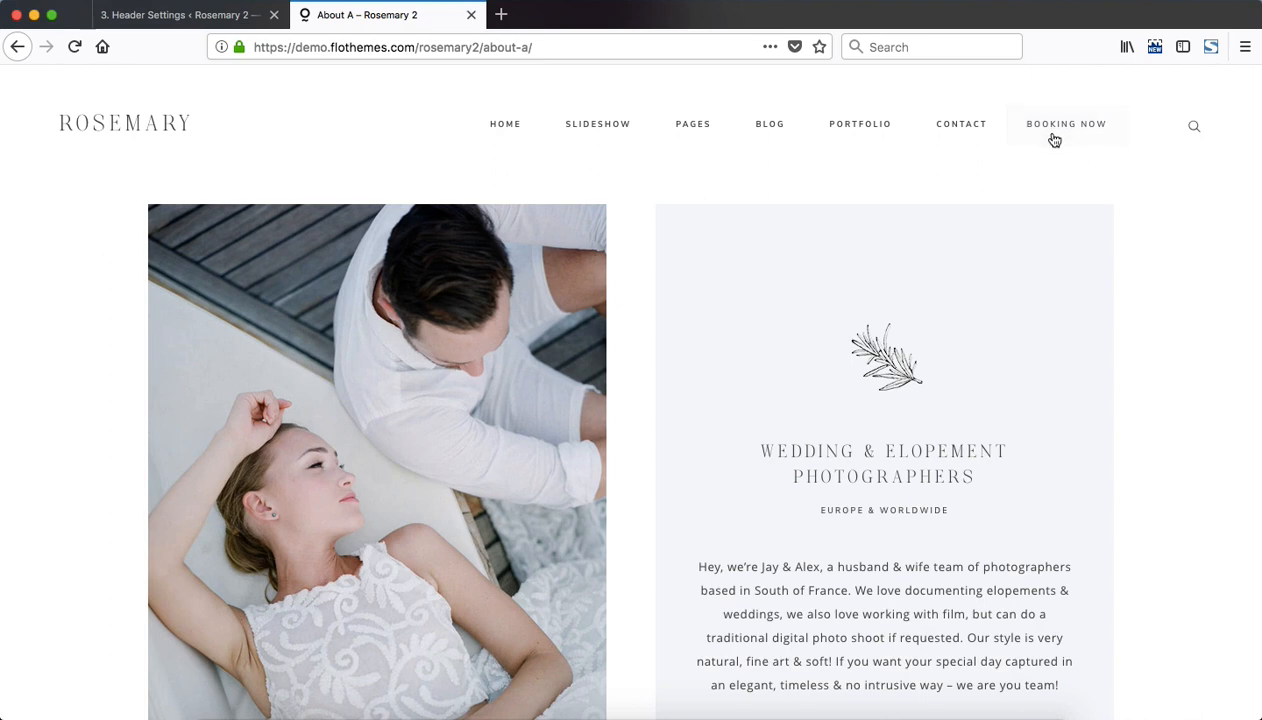
pyautogui.moveTo(1054, 138)
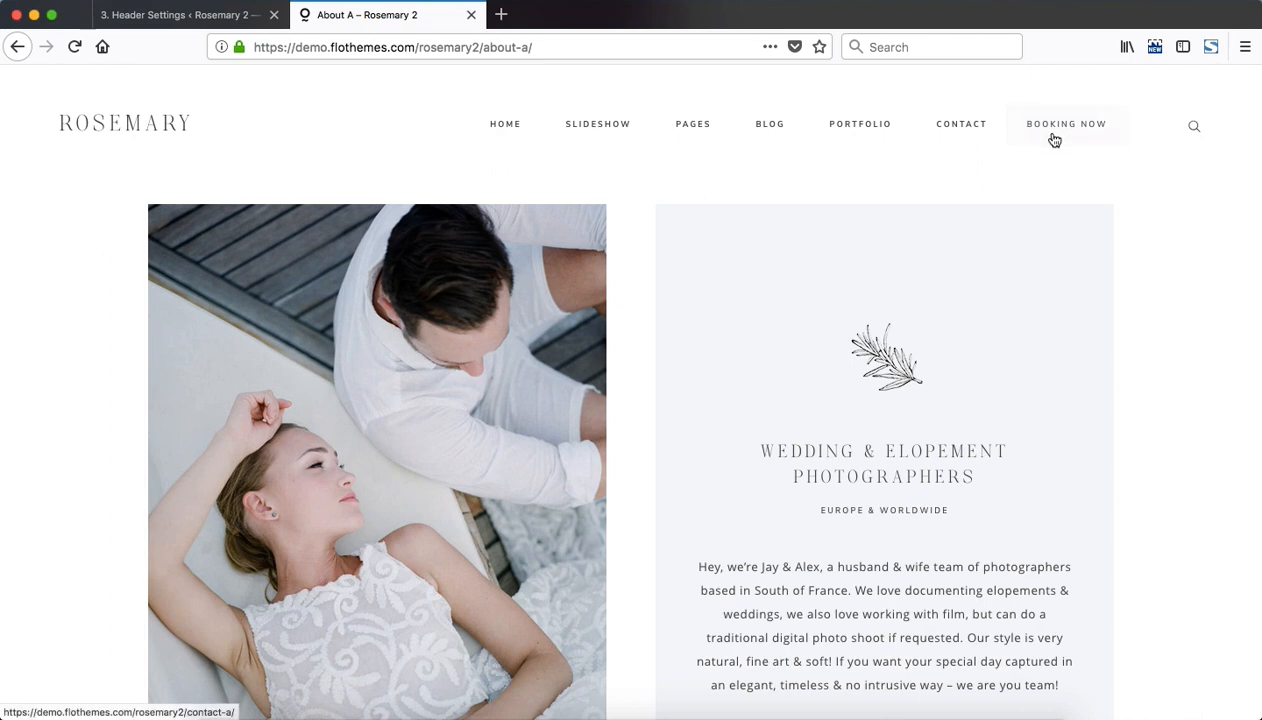
pyautogui.moveTo(1052, 172)
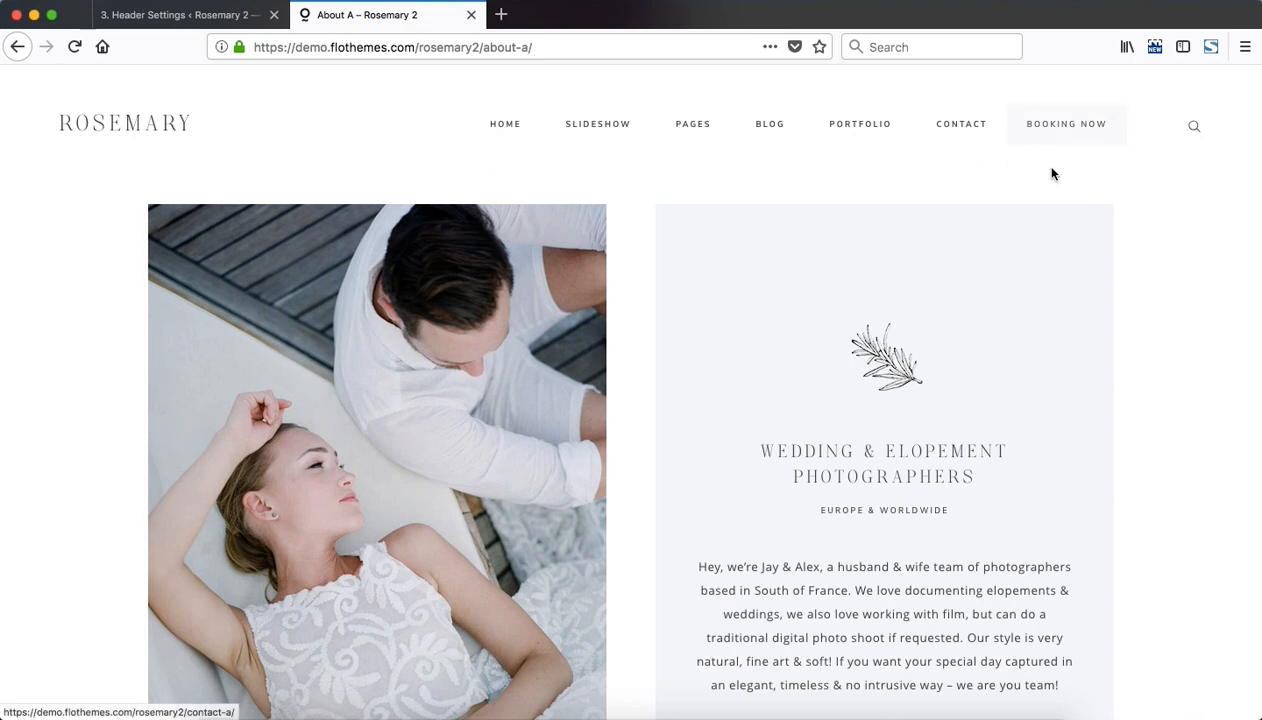
pyautogui.click(184, 16)
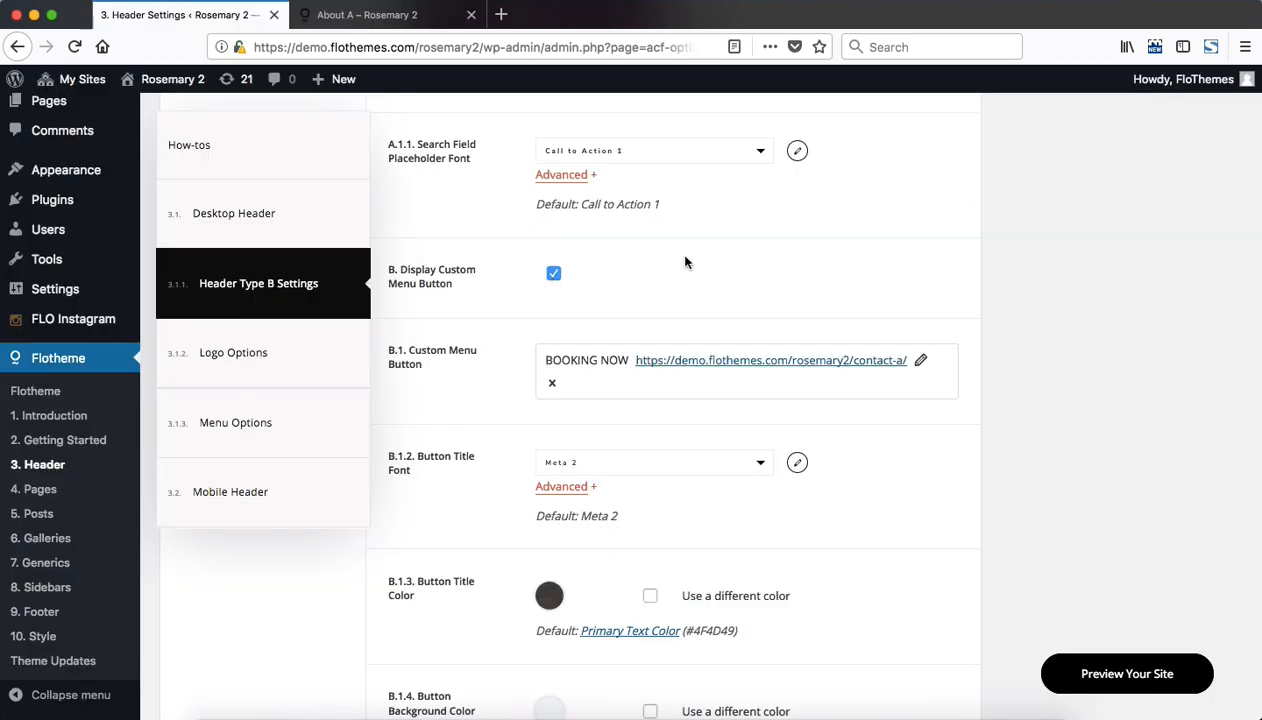
pyautogui.moveTo(550, 384)
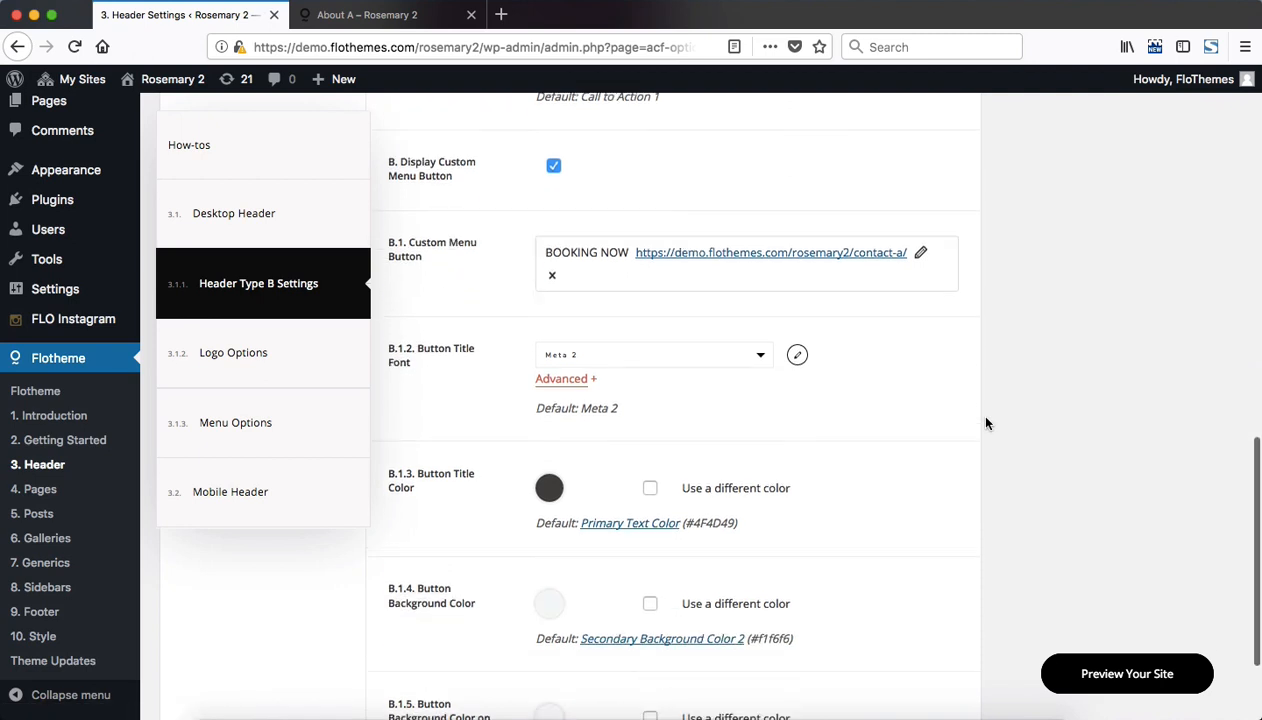
pyautogui.scroll(-3)
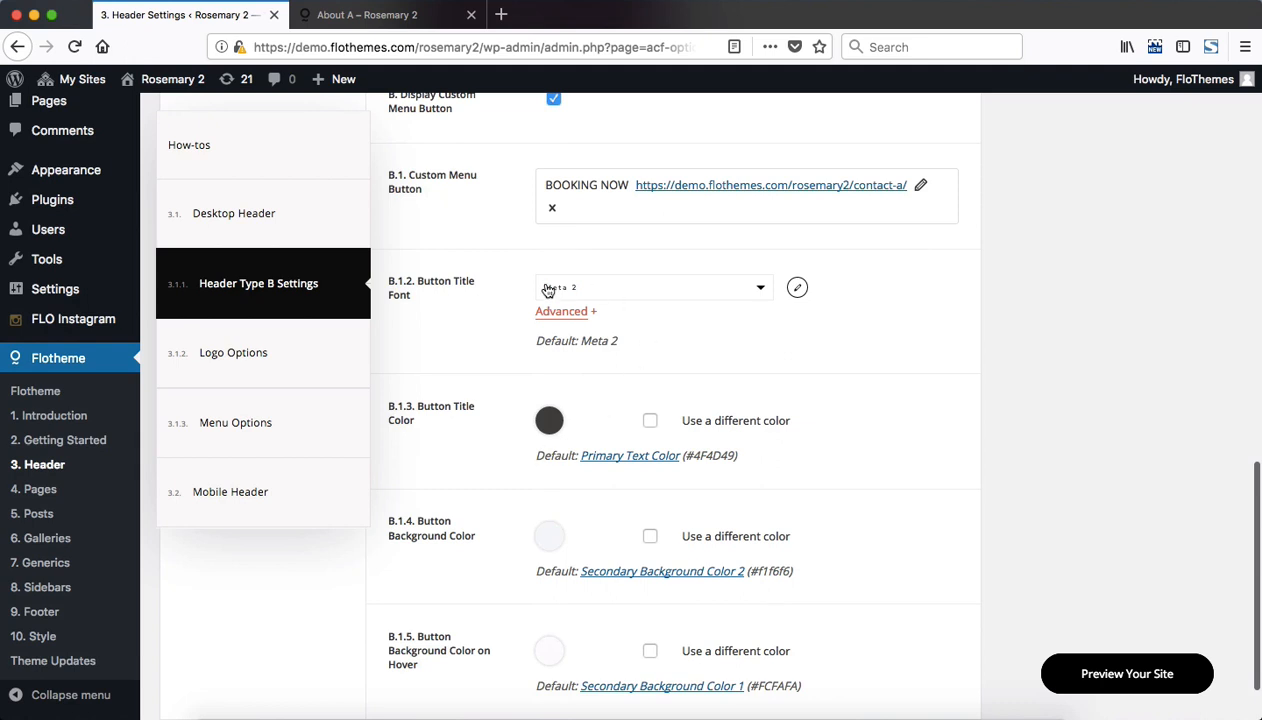
pyautogui.scroll(-3)
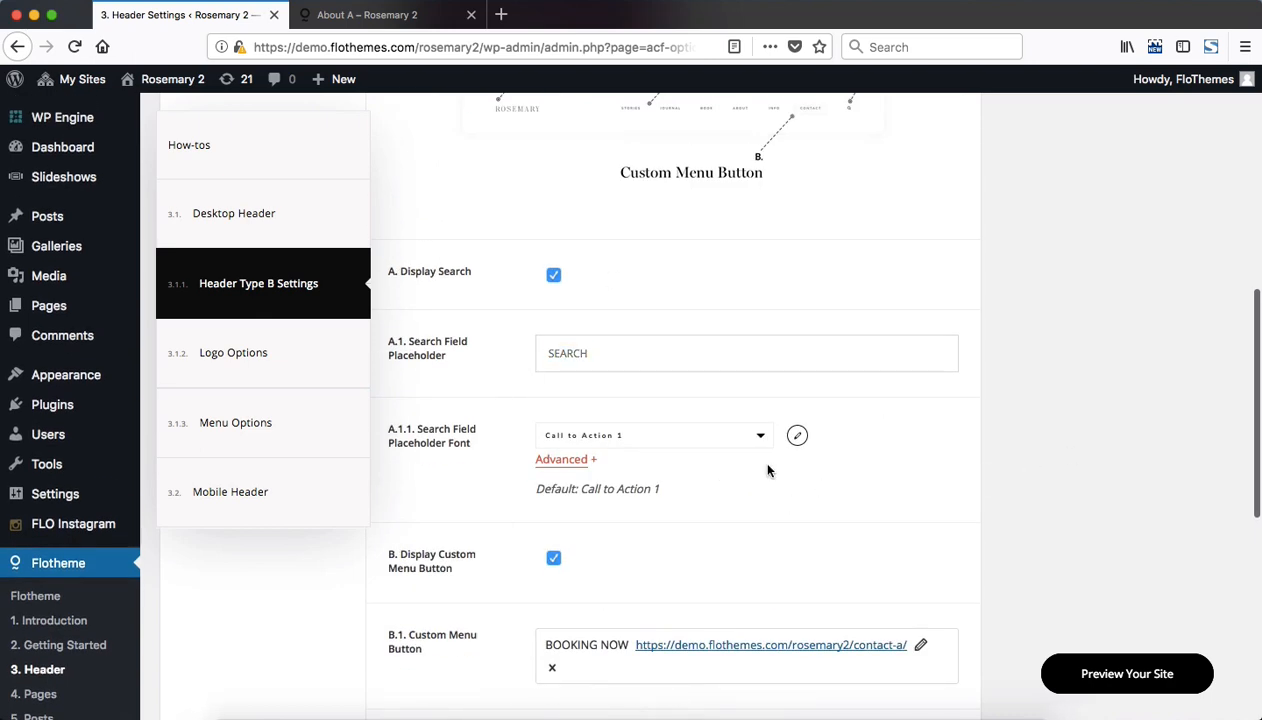
pyautogui.scroll(3)
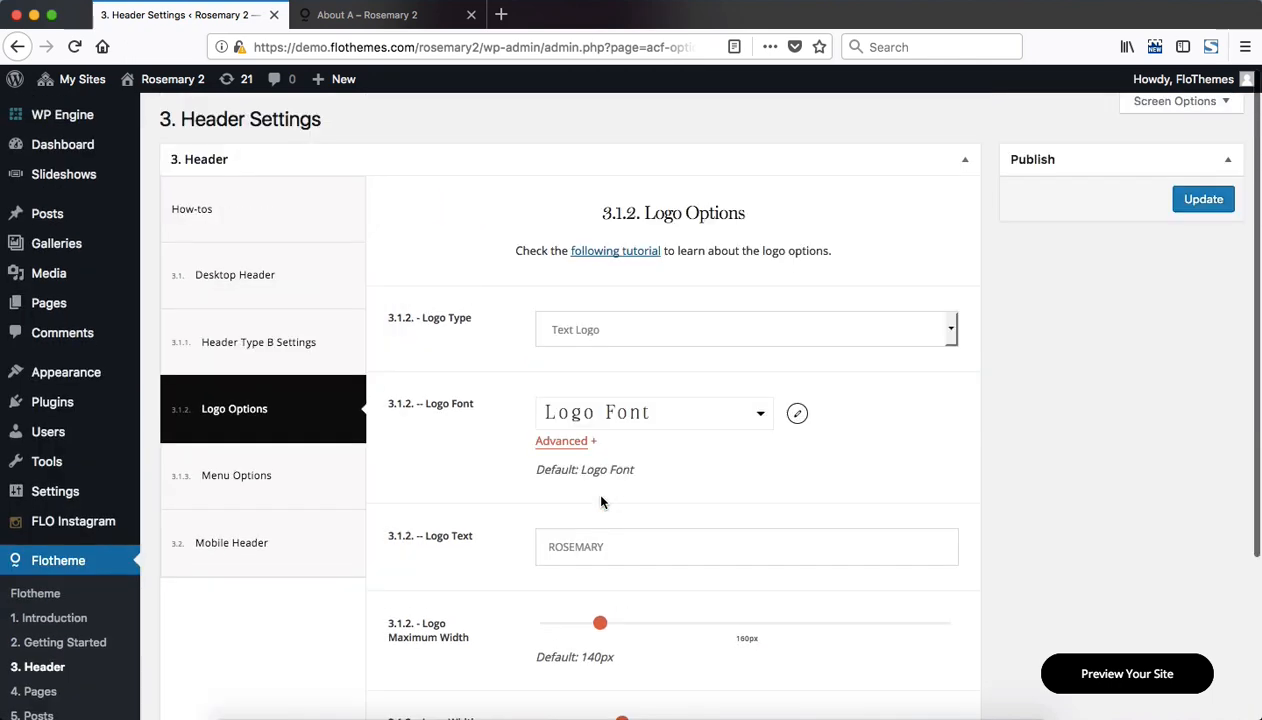
pyautogui.click(744, 328)
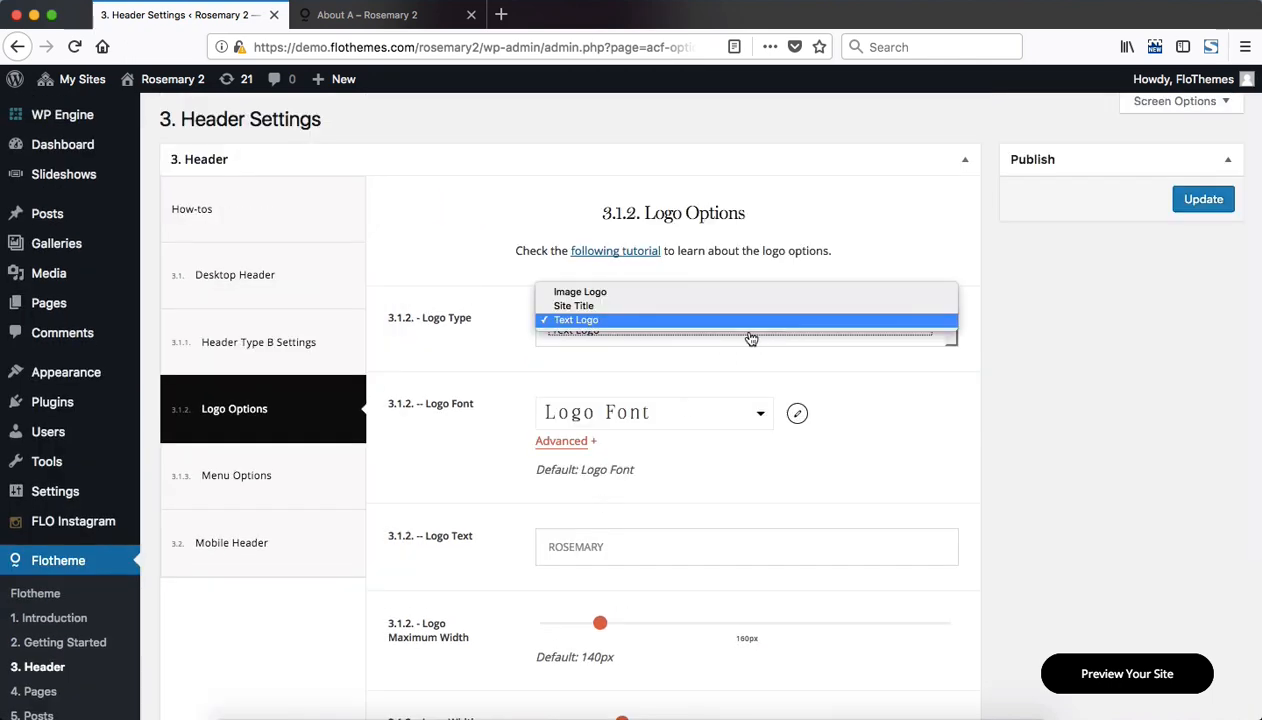
pyautogui.moveTo(588, 296)
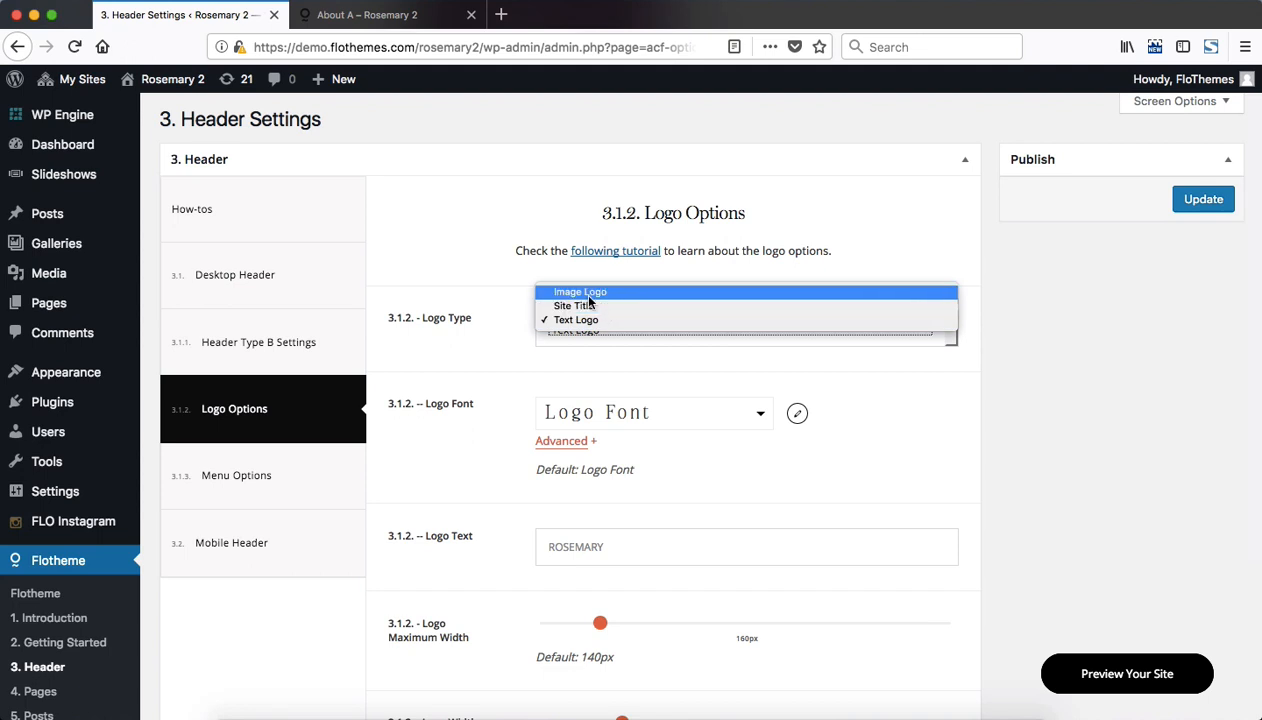
pyautogui.moveTo(812, 304)
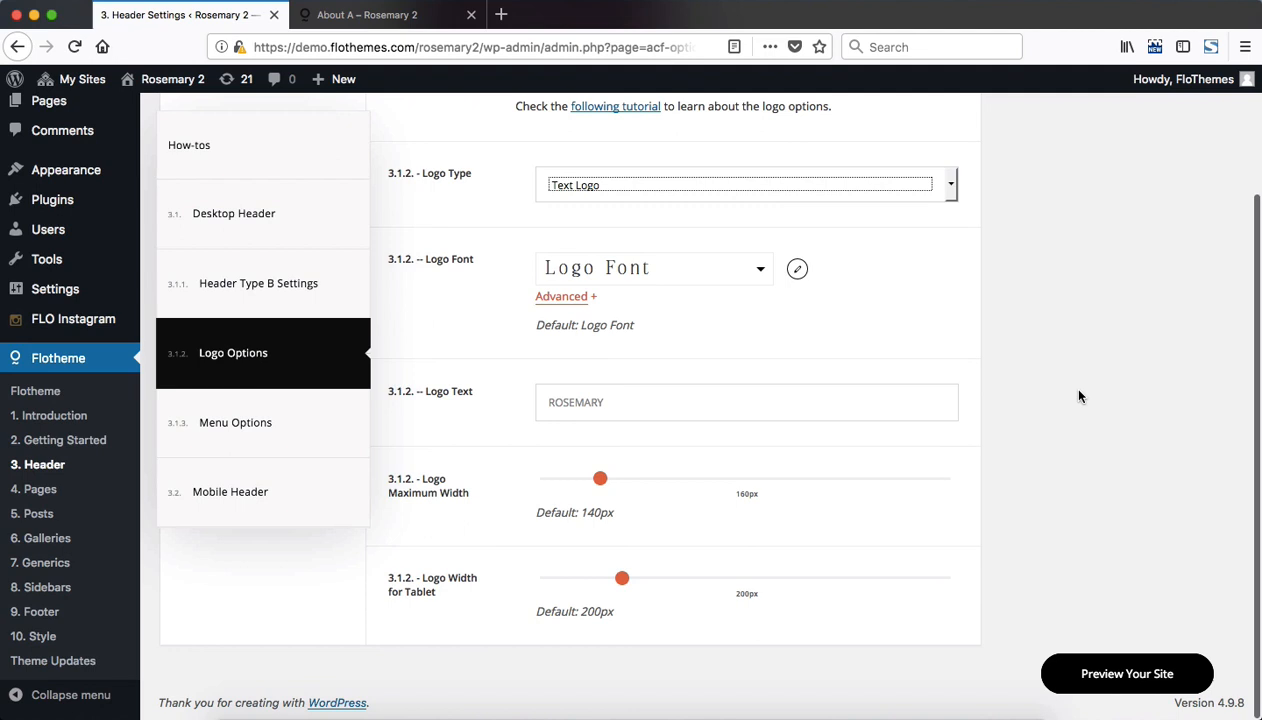
pyautogui.moveTo(770, 284)
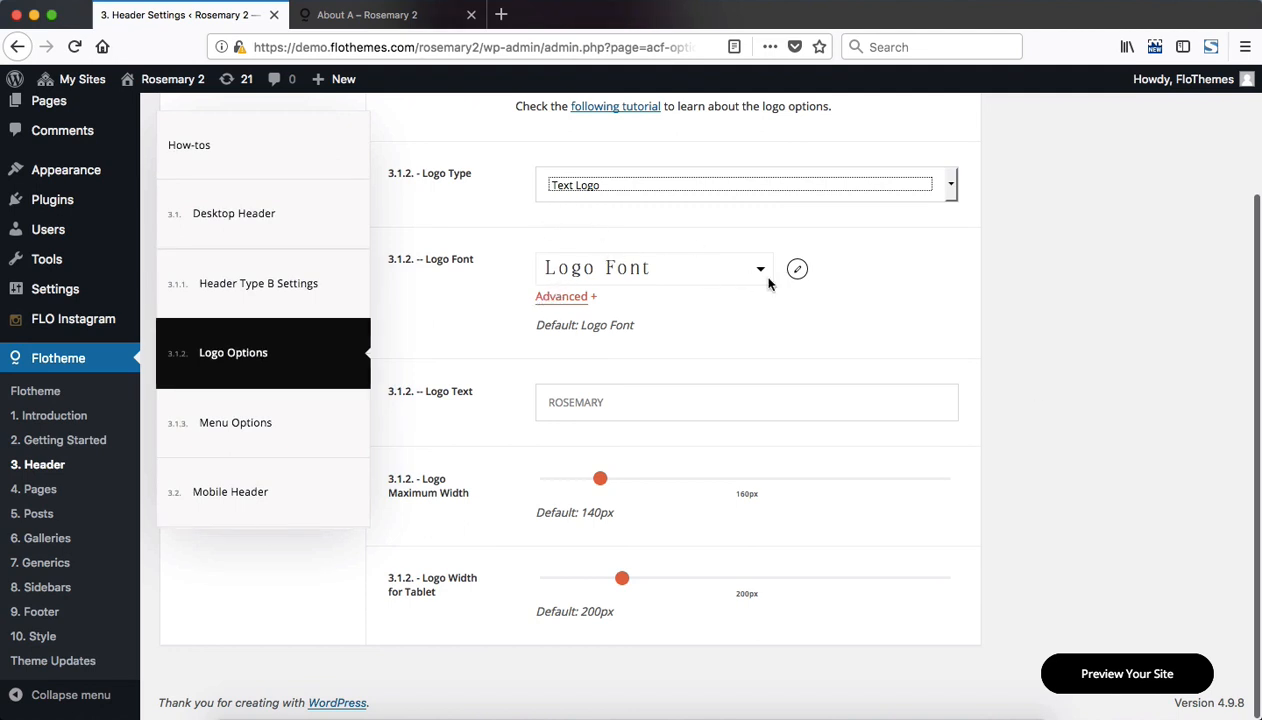
pyautogui.moveTo(616, 442)
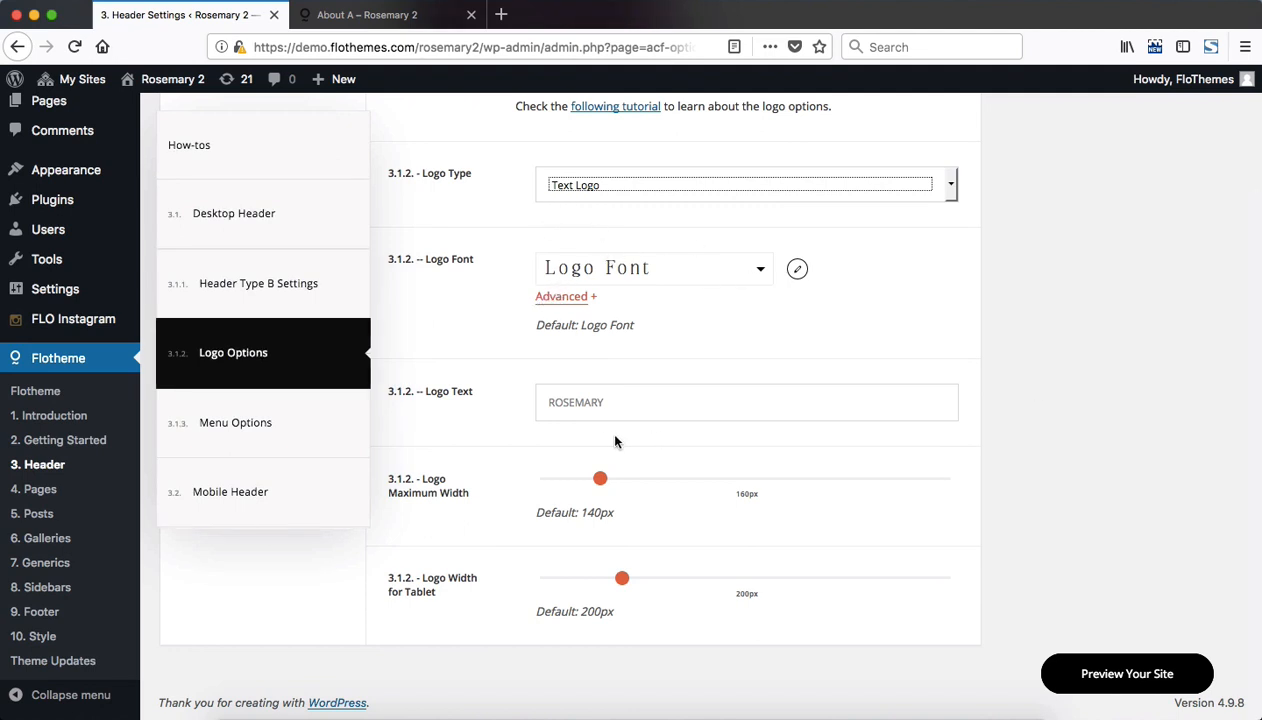
pyautogui.moveTo(608, 486)
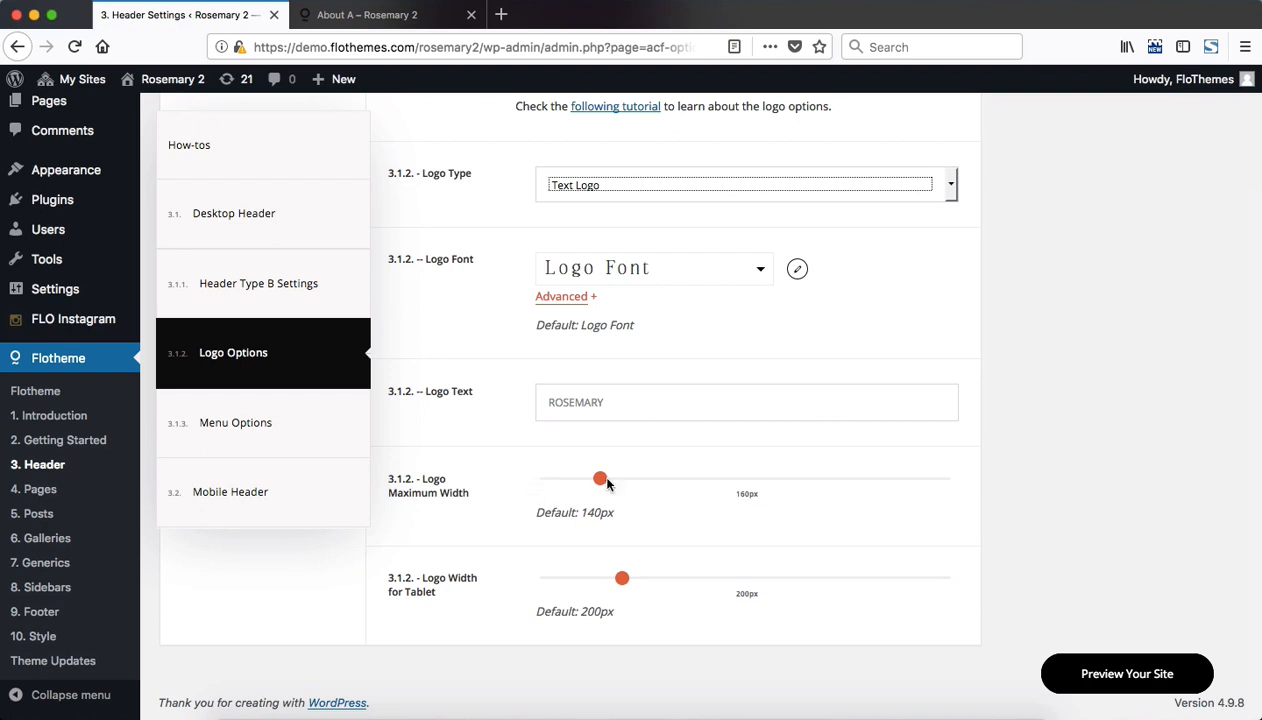
pyautogui.moveTo(628, 600)
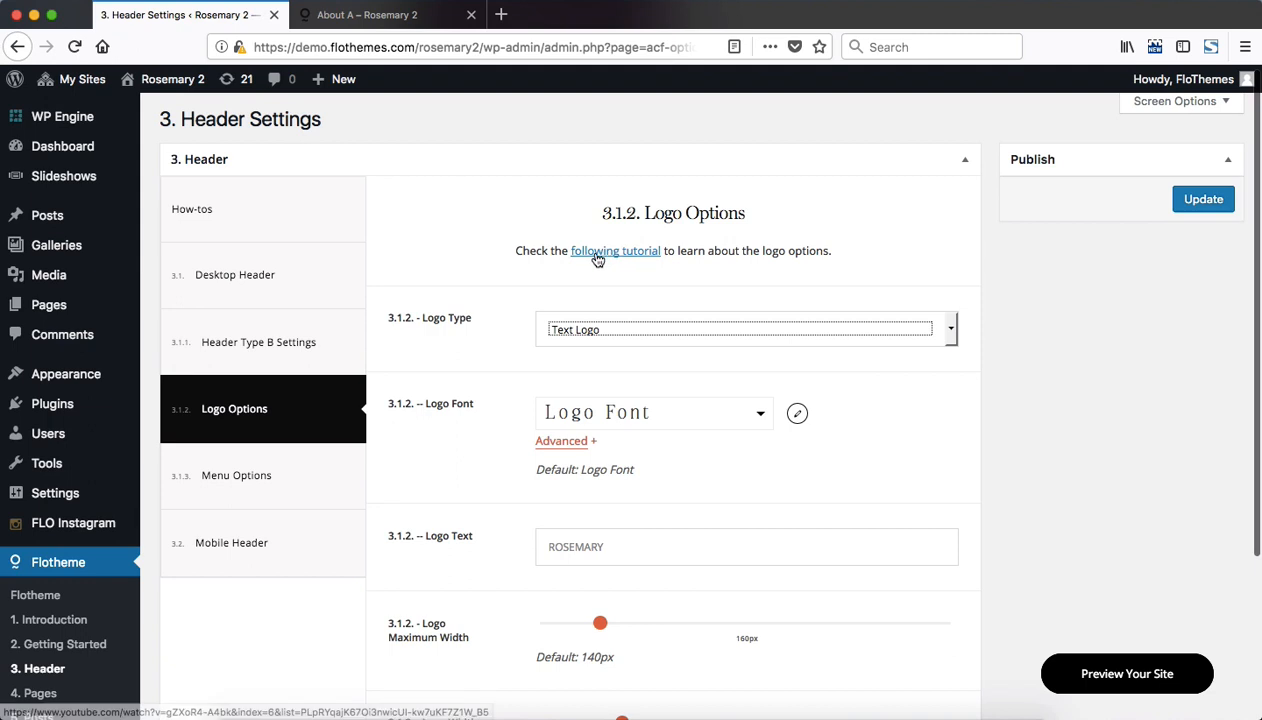
pyautogui.click(616, 250)
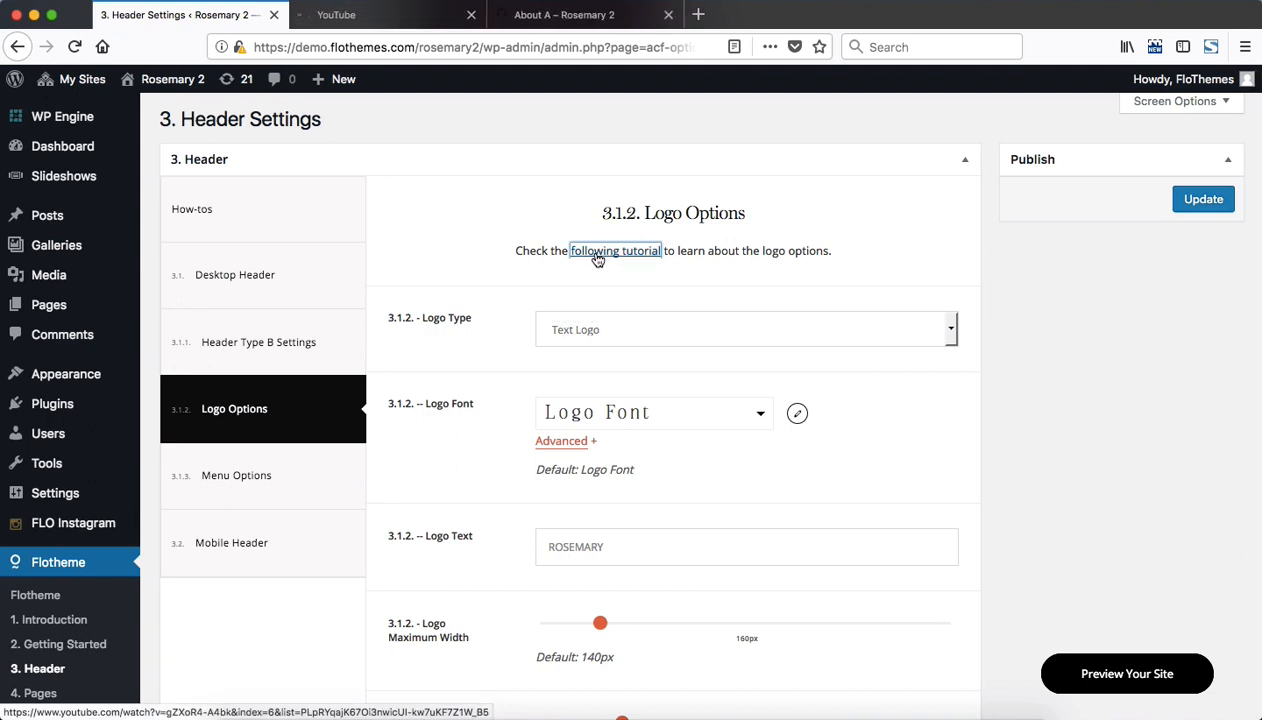
pyautogui.click(616, 250)
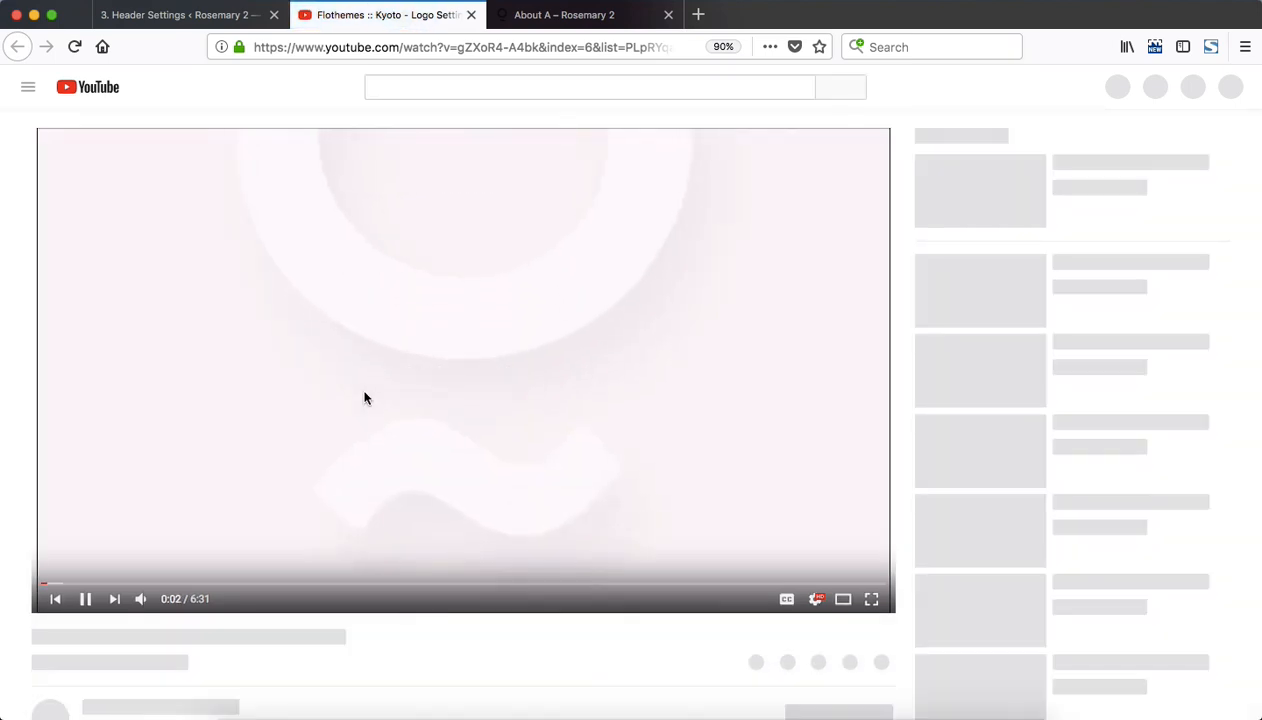
pyautogui.click(180, 16)
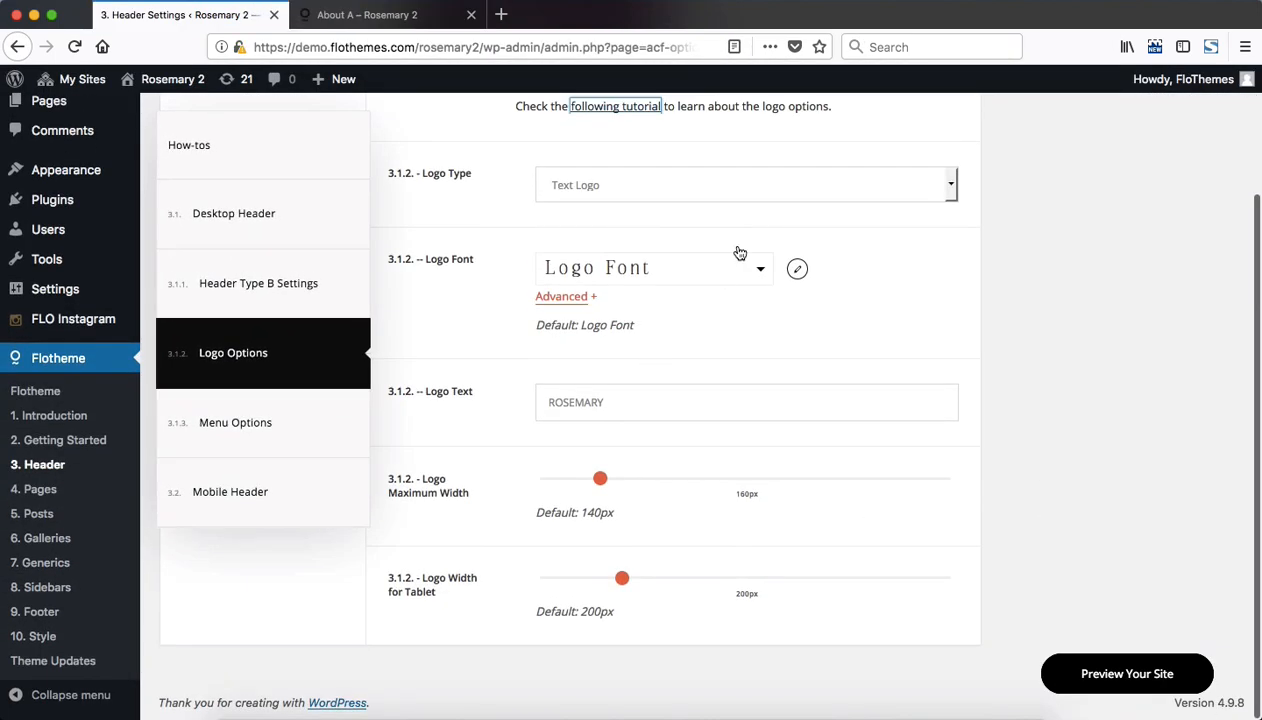
pyautogui.moveTo(708, 552)
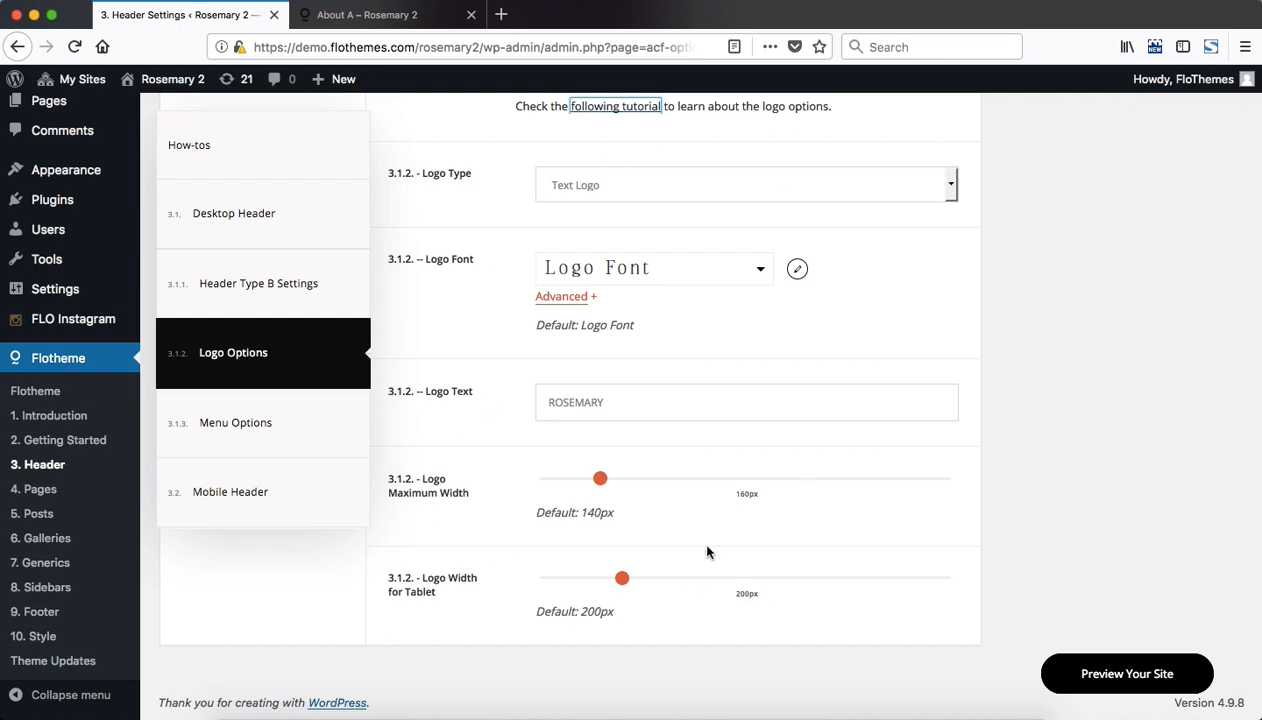
pyautogui.moveTo(368, 440)
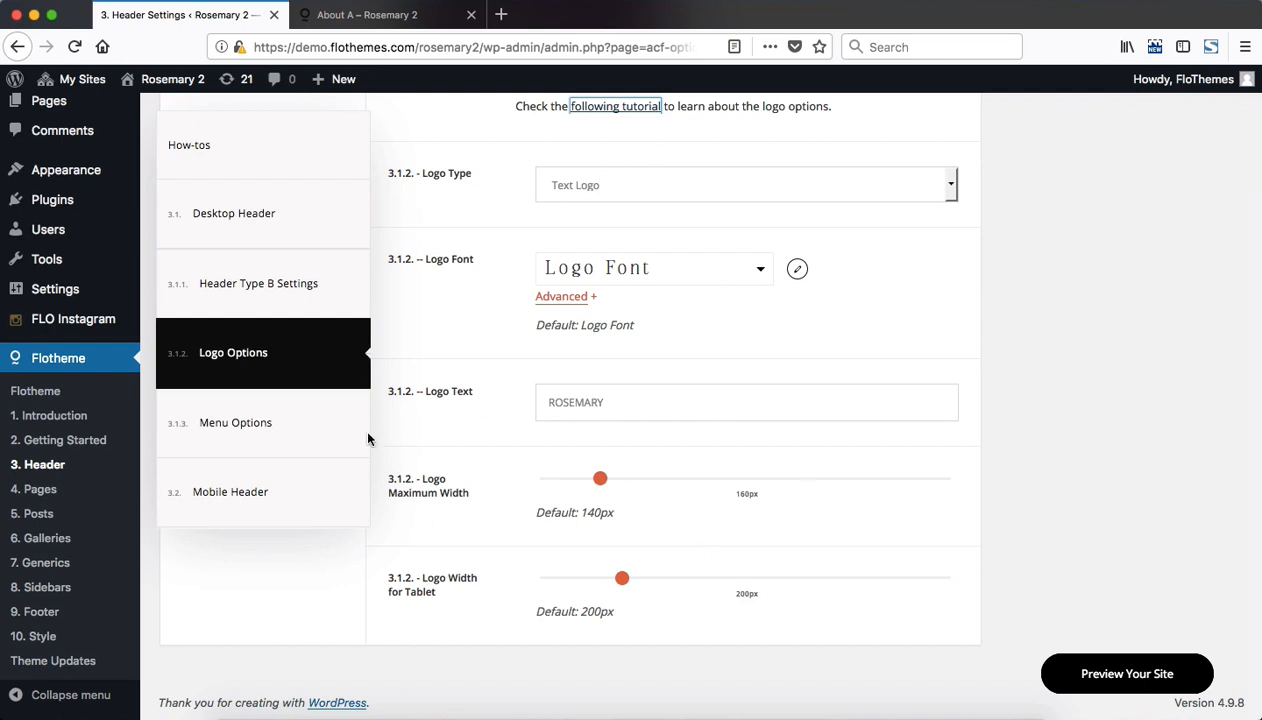
# Show the header Menu Options with item fonts and dropdown colour fields
pyautogui.click(236, 422)
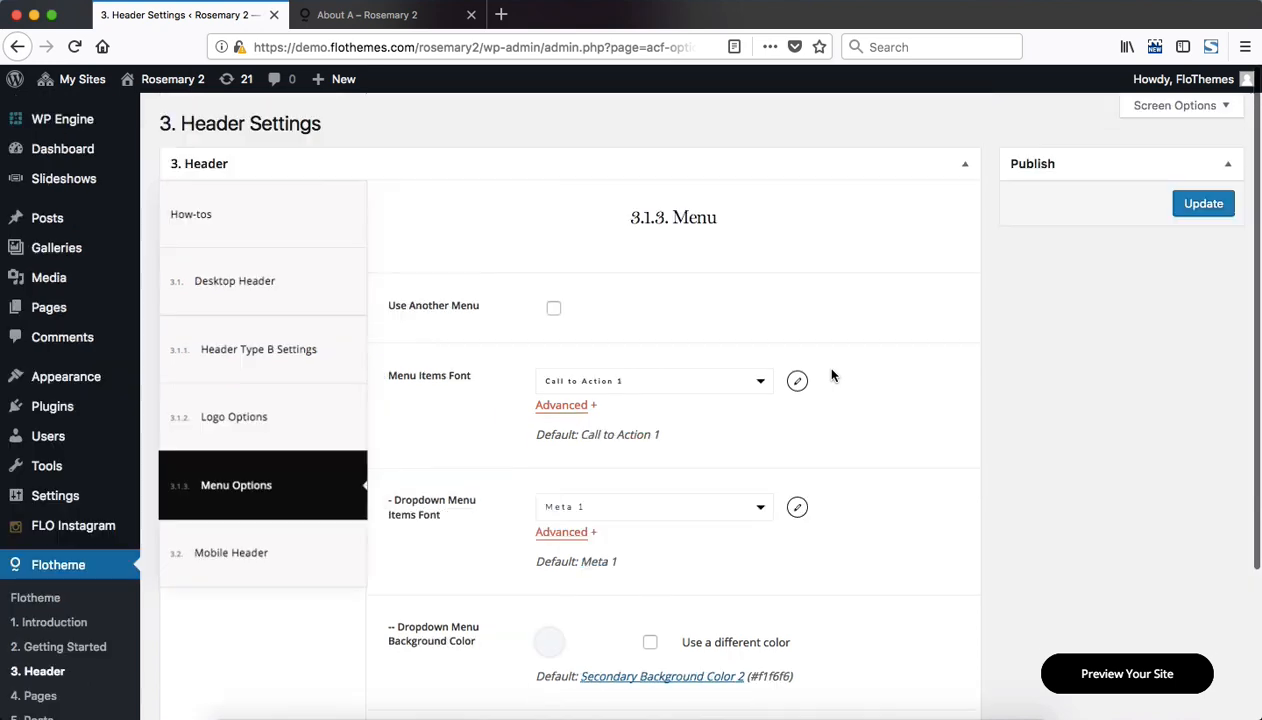
pyautogui.scroll(-3)
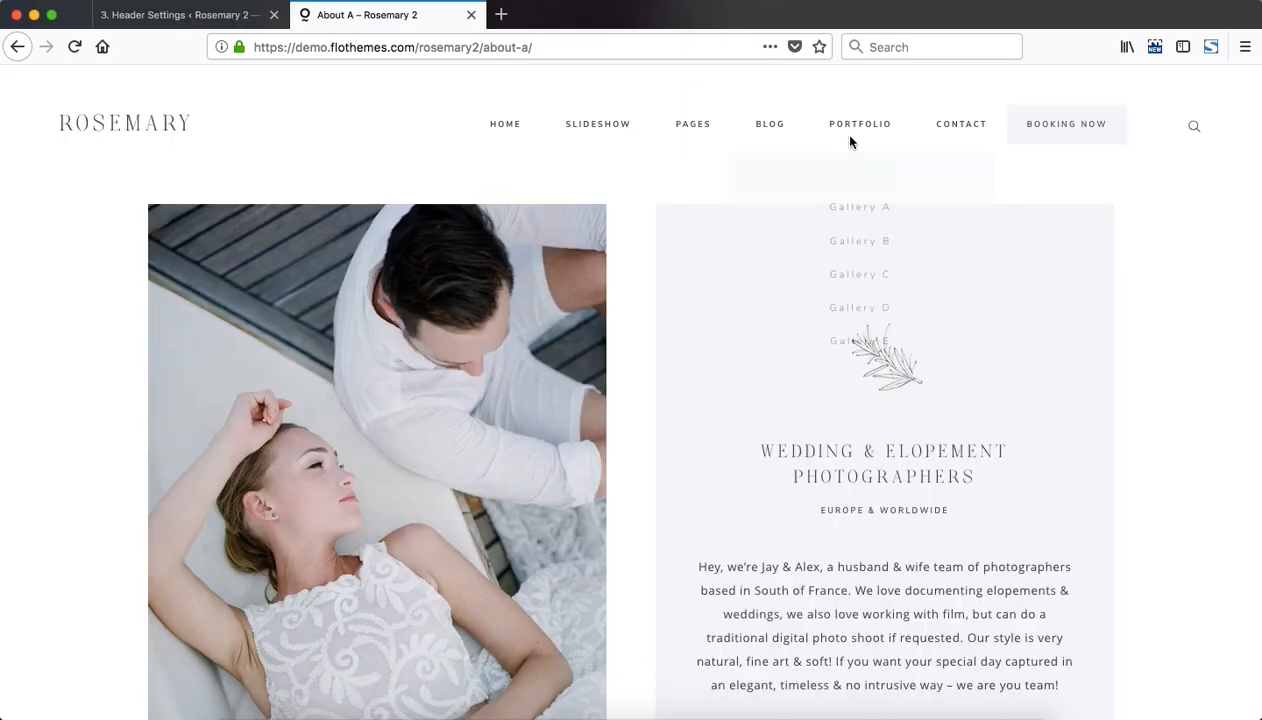
pyautogui.click(180, 16)
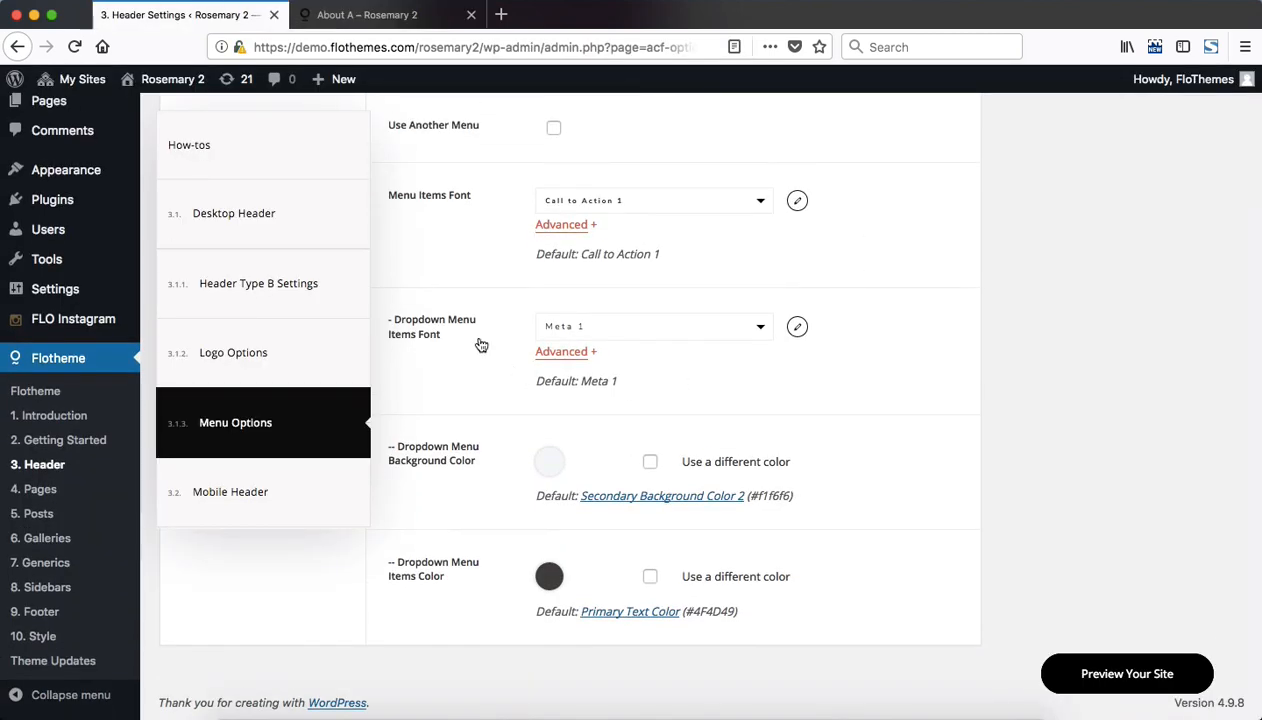
pyautogui.moveTo(462, 500)
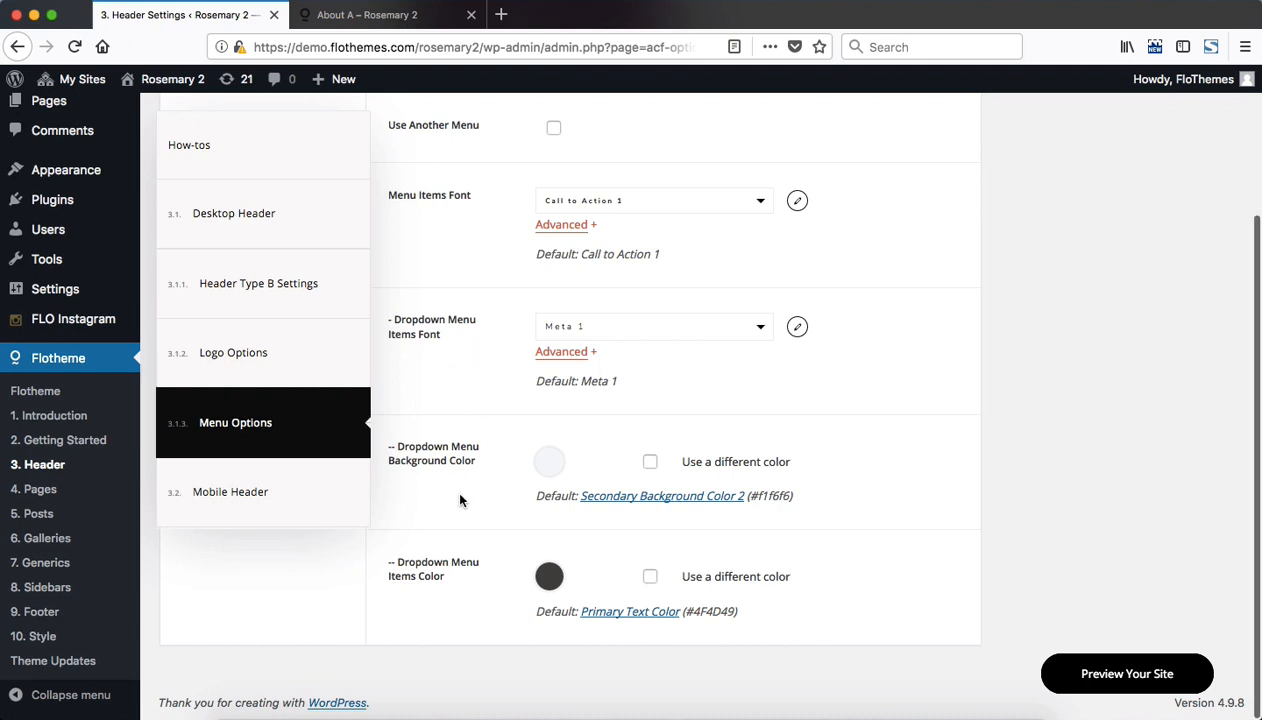
pyautogui.moveTo(472, 488)
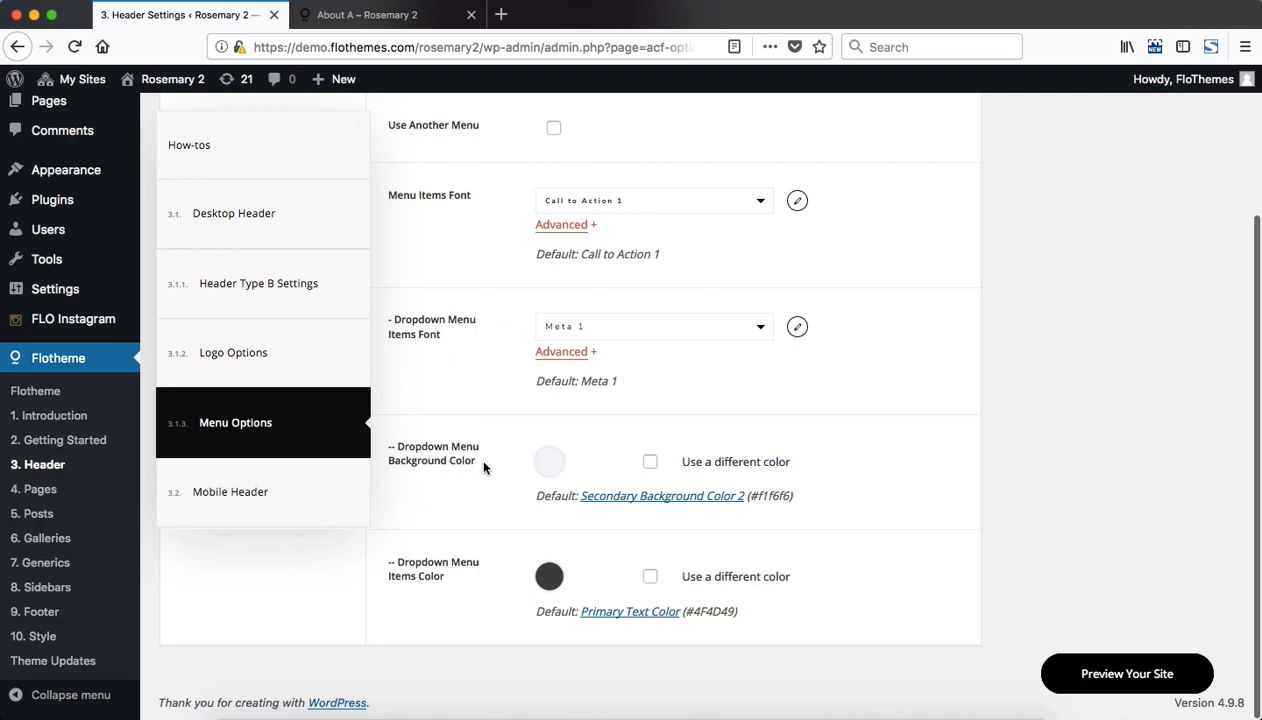
pyautogui.moveTo(508, 460)
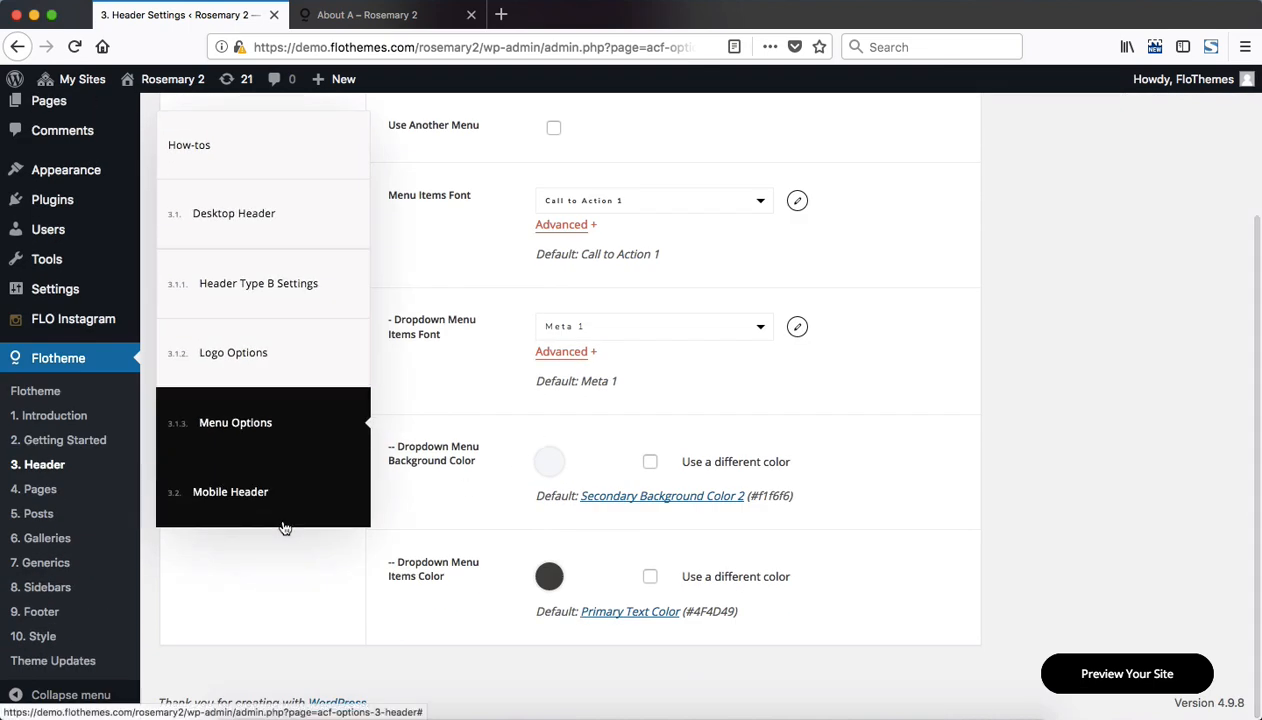
# Show the Mobile Header settings down to the Mobile Menu Popup section with Type A/B layouts
pyautogui.click(230, 492)
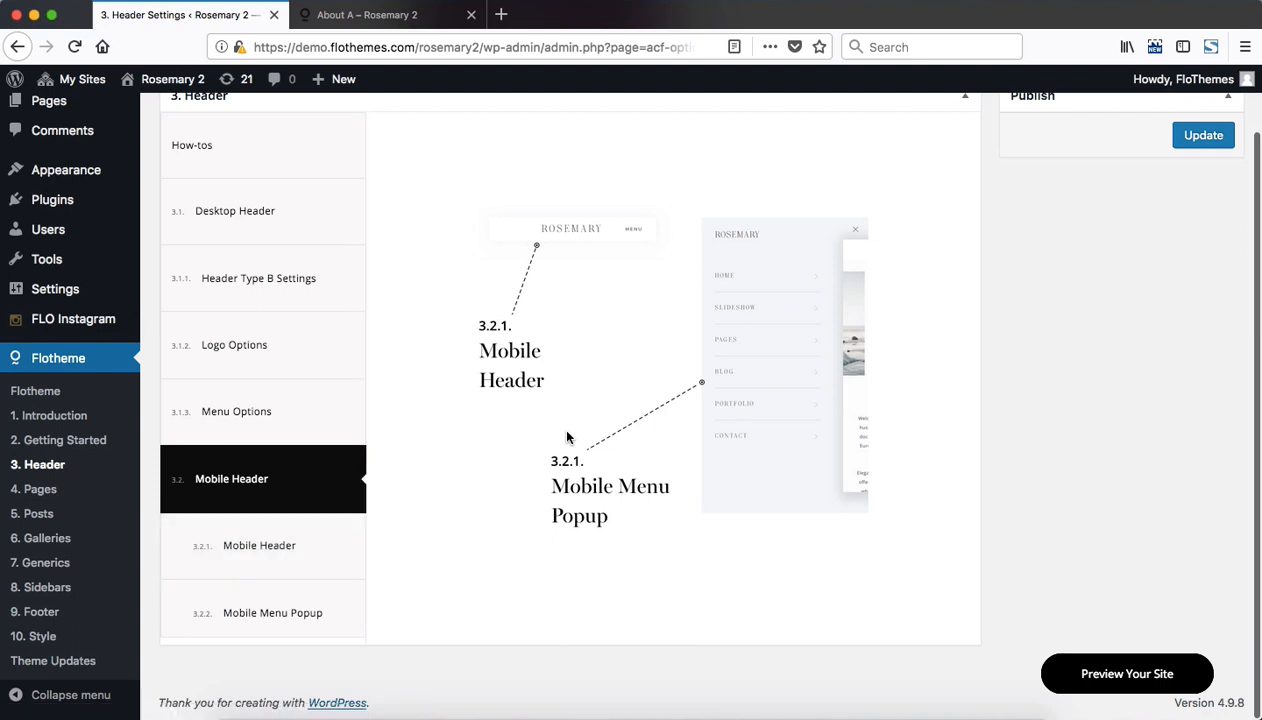
pyautogui.moveTo(680, 370)
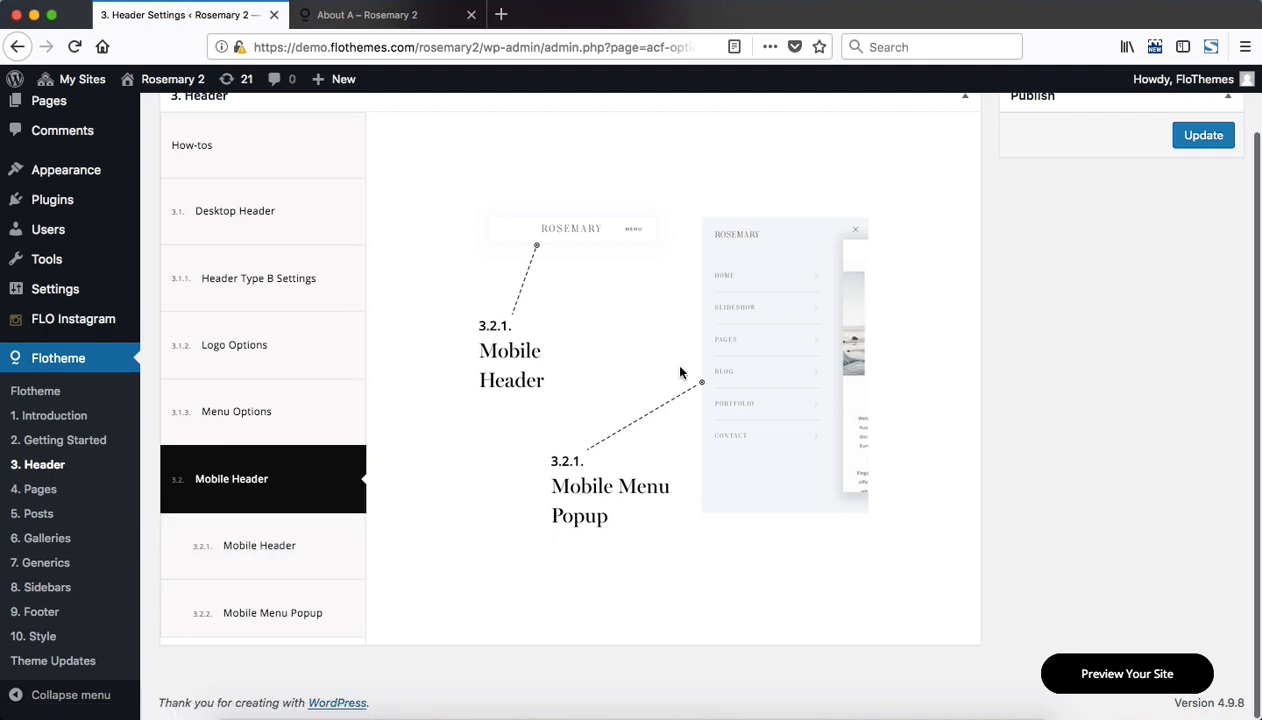
pyautogui.click(258, 544)
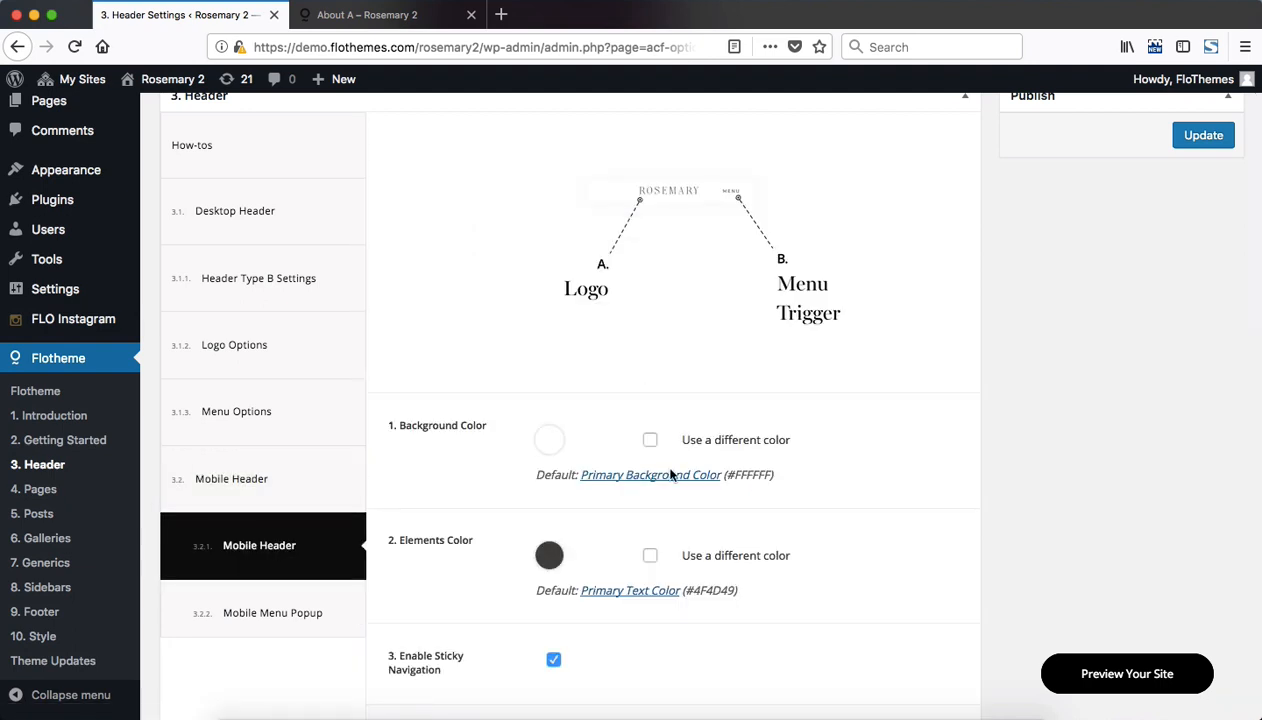
pyautogui.scroll(-3)
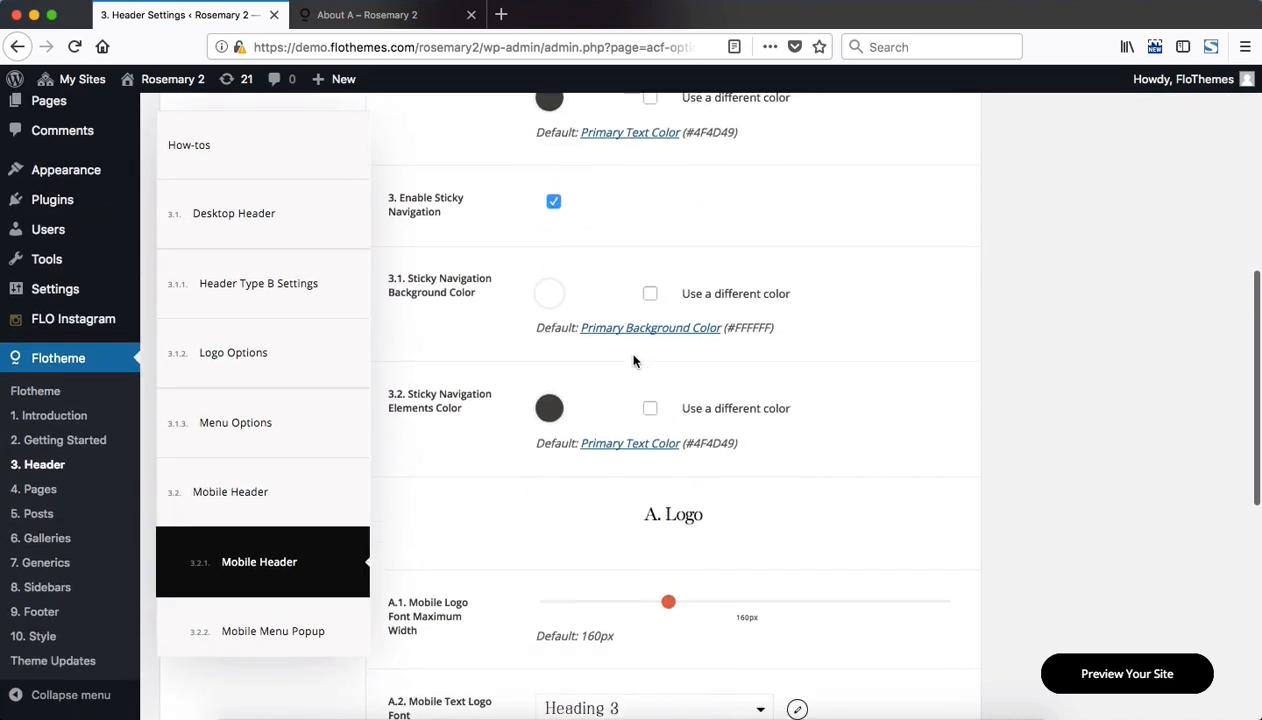
pyautogui.scroll(-3)
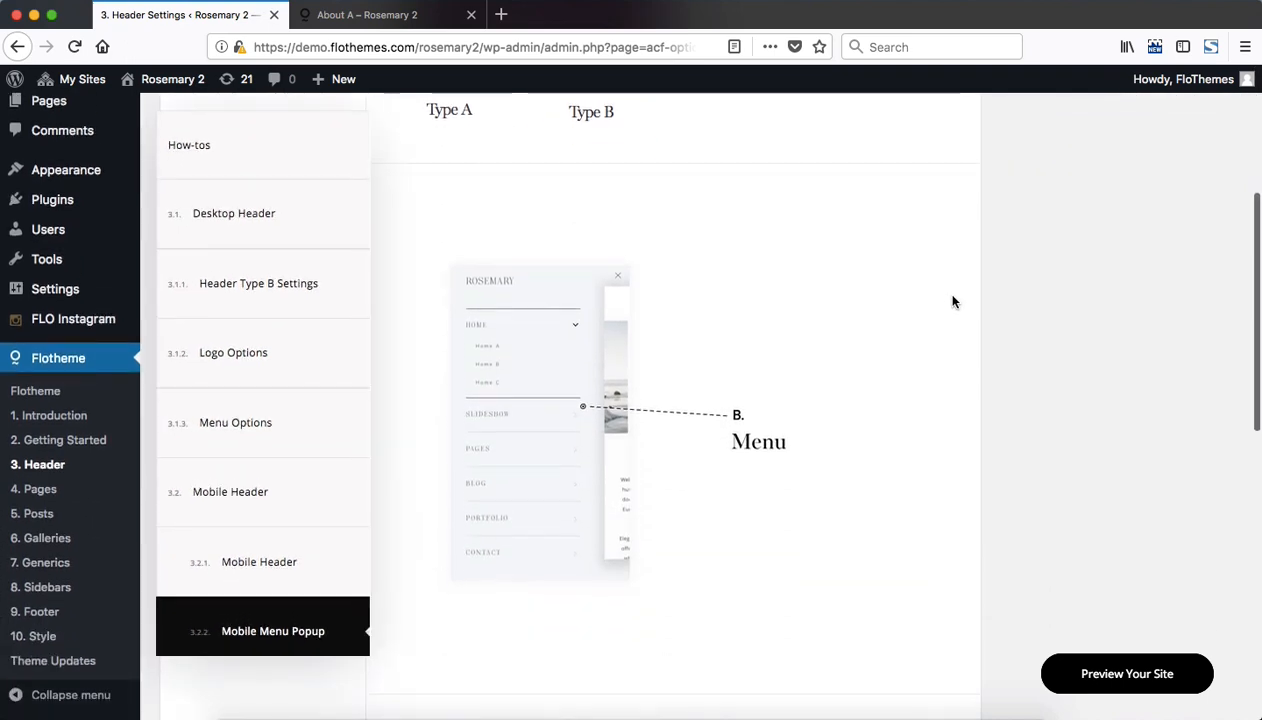
pyautogui.scroll(-3)
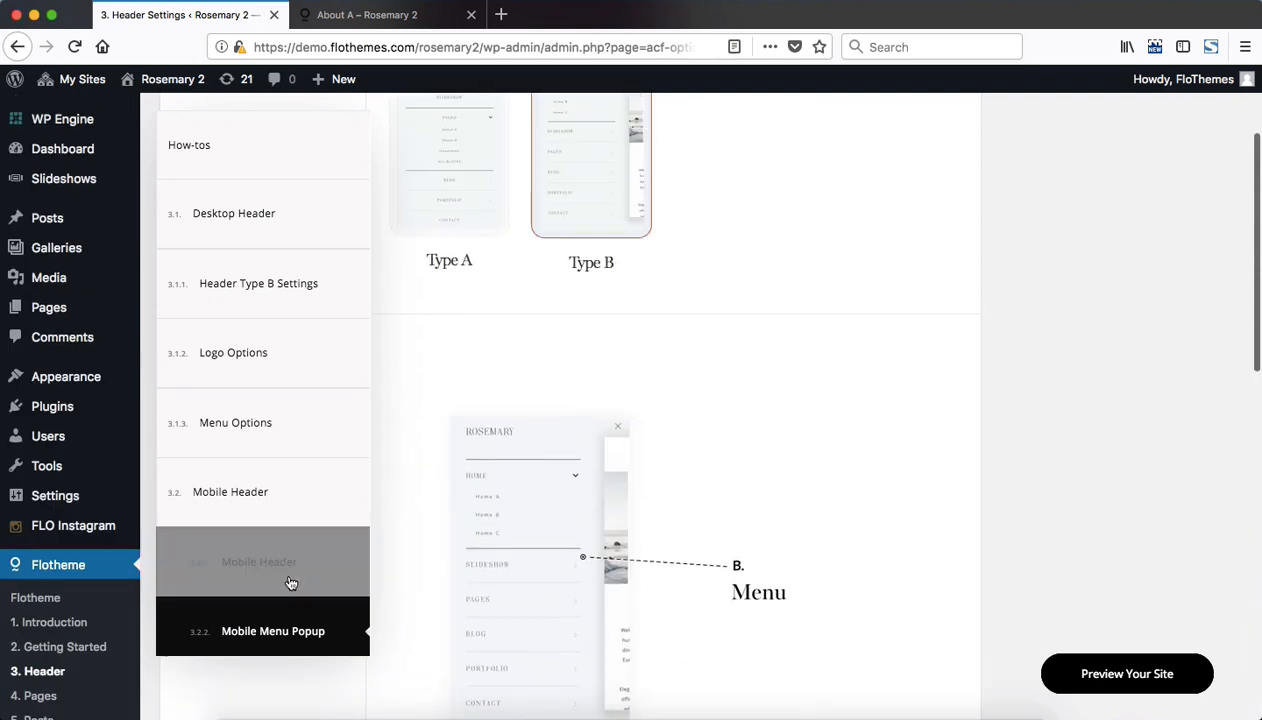
pyautogui.scroll(3)
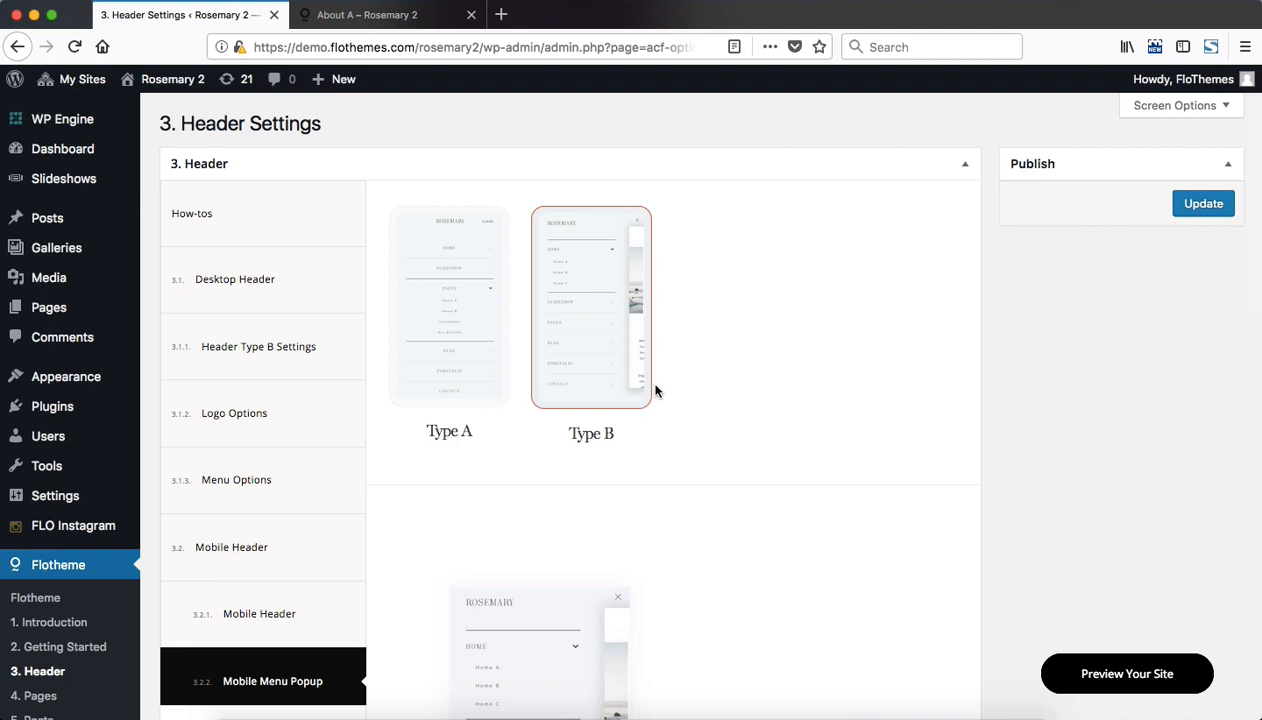